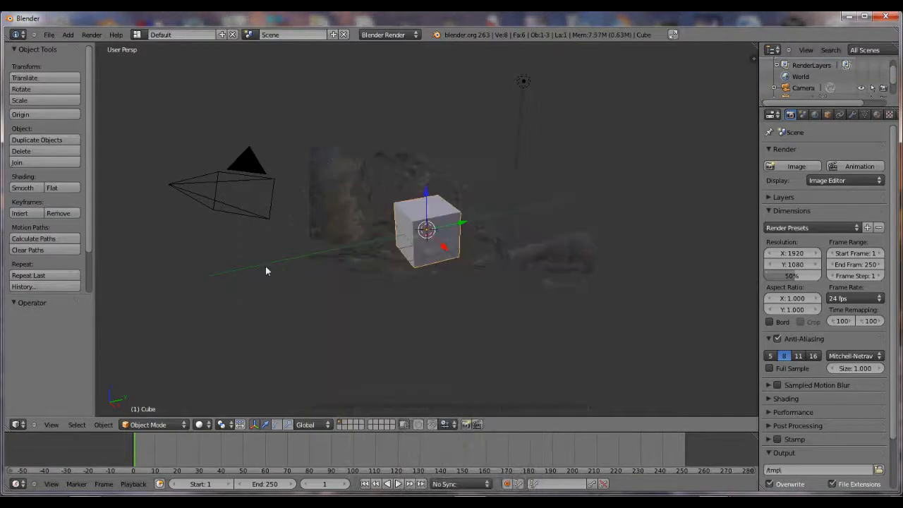
Delete the default cube, leaving only the camera and lamp in the scene.
{"action": "left_click", "coordinate": [21, 151]}
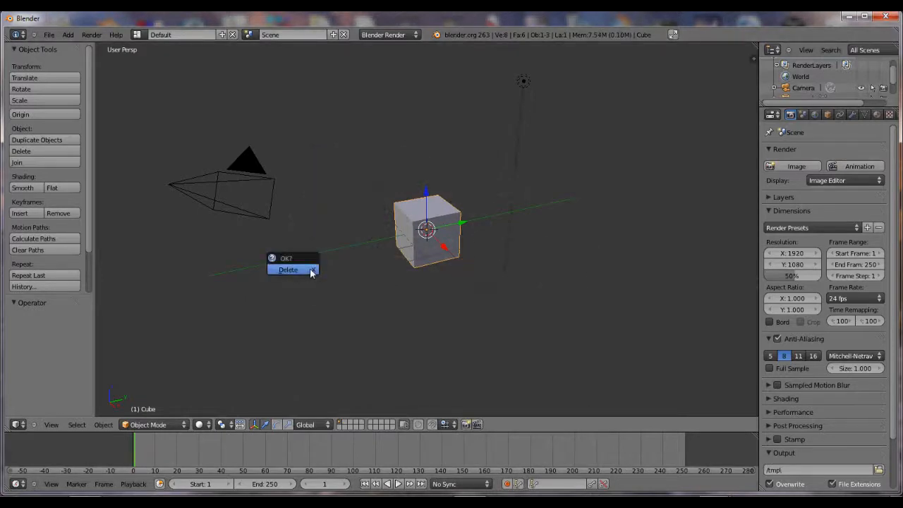
{"action": "left_click", "coordinate": [288, 270]}
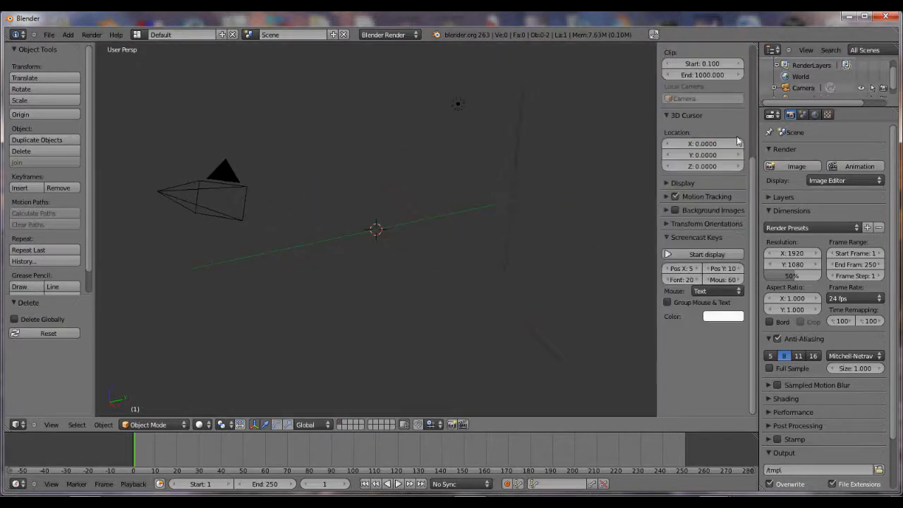
{"action": "left_click", "coordinate": [707, 254]}
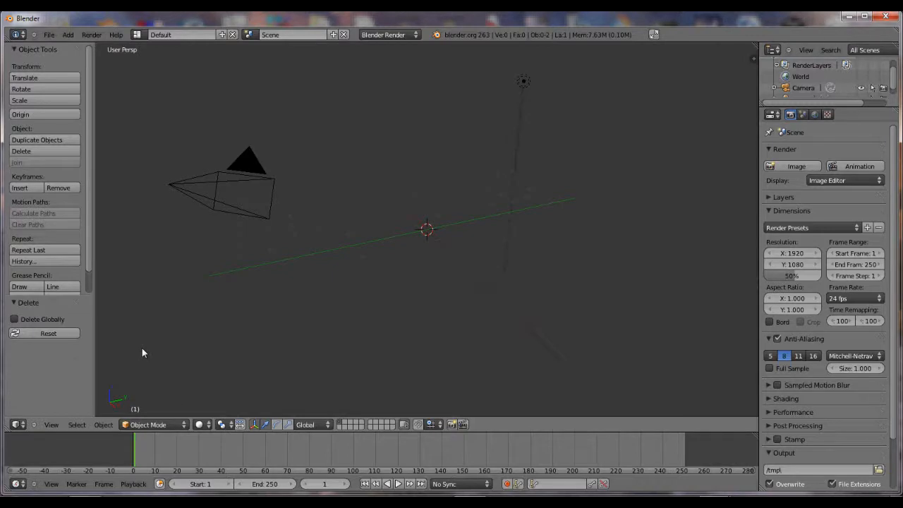
{"action": "mouse_move", "coordinate": [246, 186]}
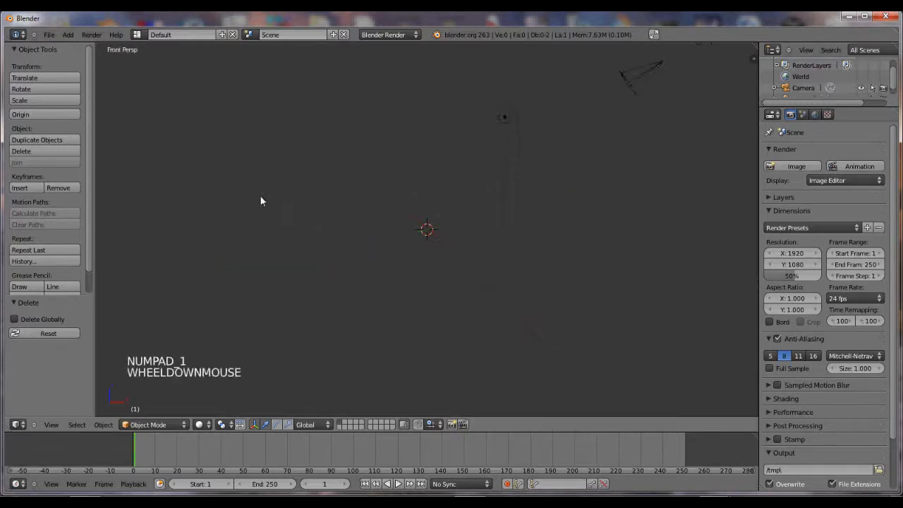
Zoom out in front view and align the camera to the current viewpoint.
{"action": "scroll", "scroll_direction": "down", "scroll_amount": 3}
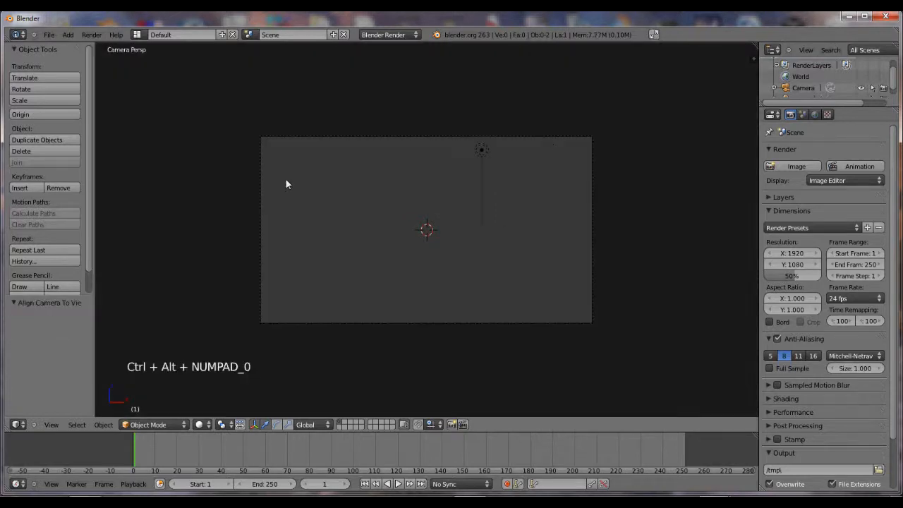
{"action": "mouse_move", "coordinate": [477, 327]}
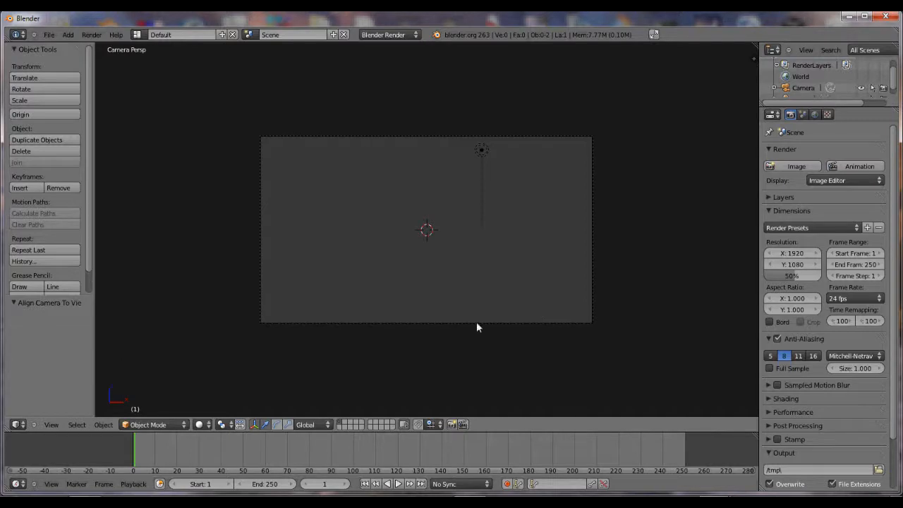
{"action": "mouse_move", "coordinate": [452, 302]}
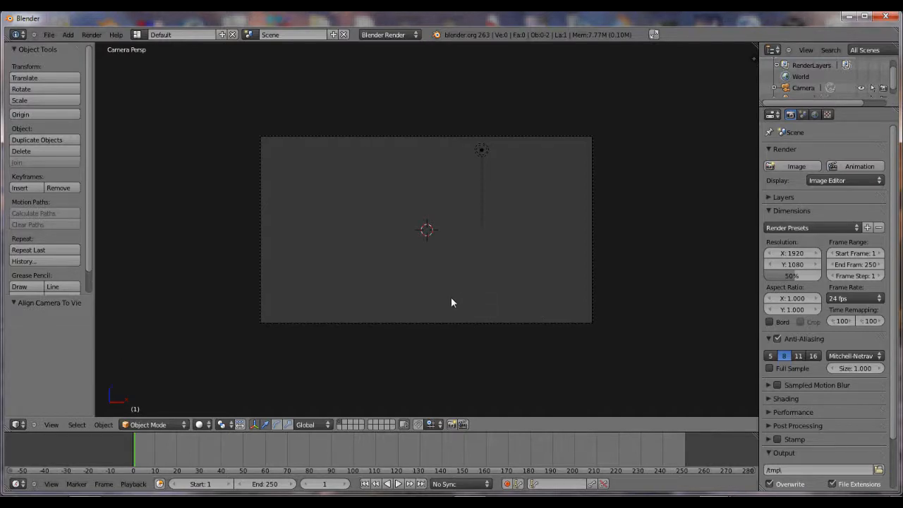
{"action": "mouse_move", "coordinate": [444, 280]}
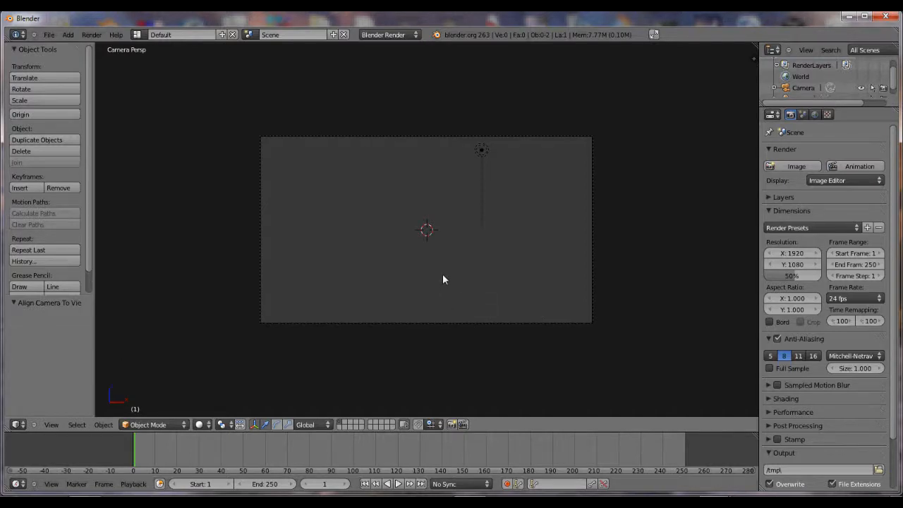
Add a UV sphere and reduce it to 8 segments and 3 rings.
{"action": "key", "text": "shift+a"}
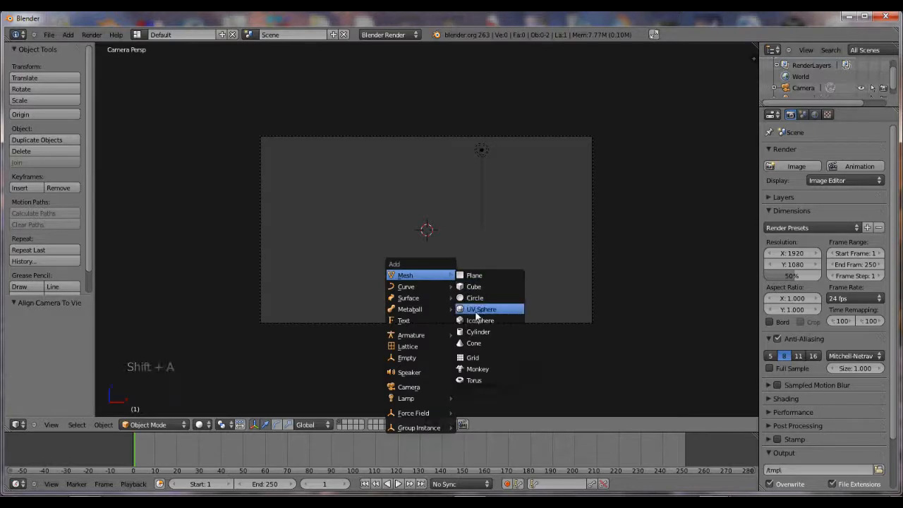
{"action": "left_click", "coordinate": [482, 309]}
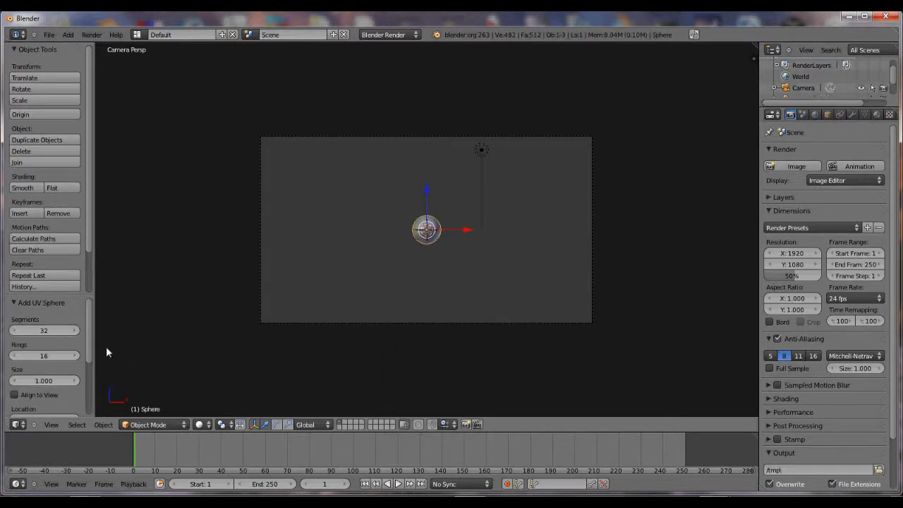
{"action": "left_click", "coordinate": [44, 330]}
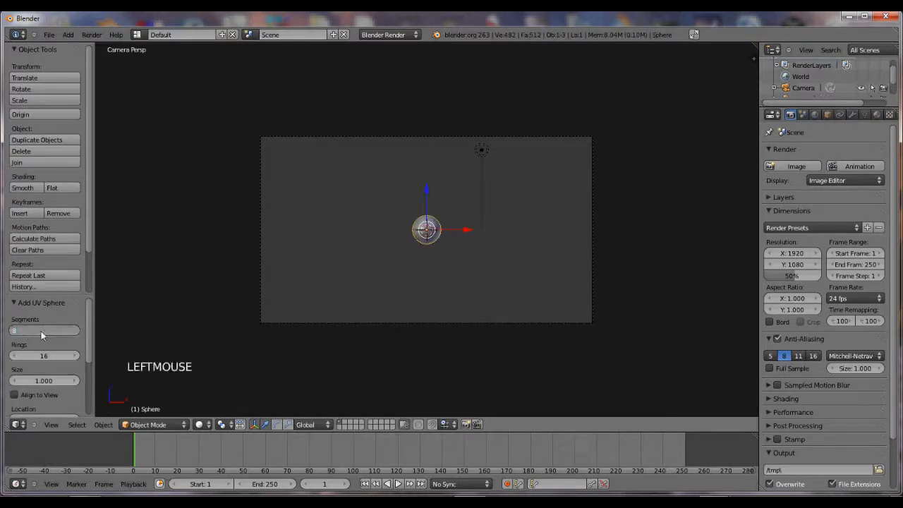
{"action": "scroll", "scroll_direction": "down", "scroll_amount": 3}
{"action": "type", "text": "3"}
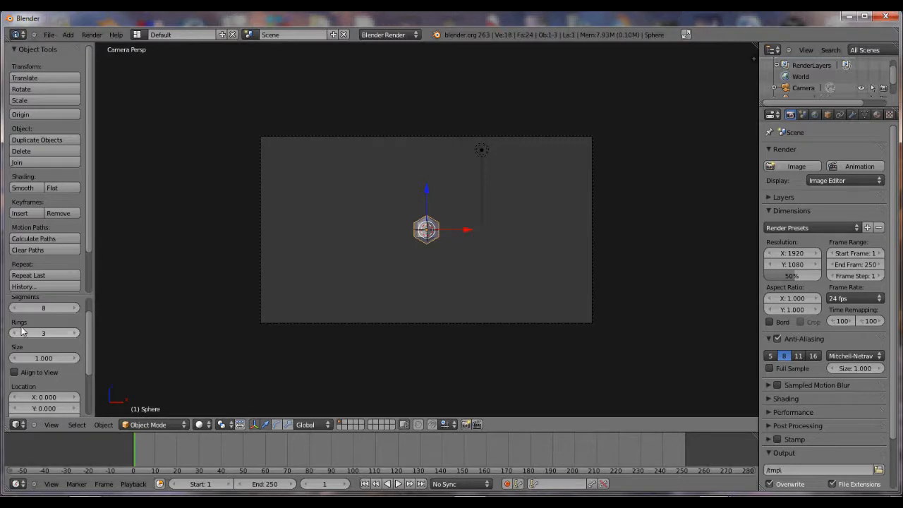
{"action": "scroll", "scroll_direction": "up", "scroll_amount": 3}
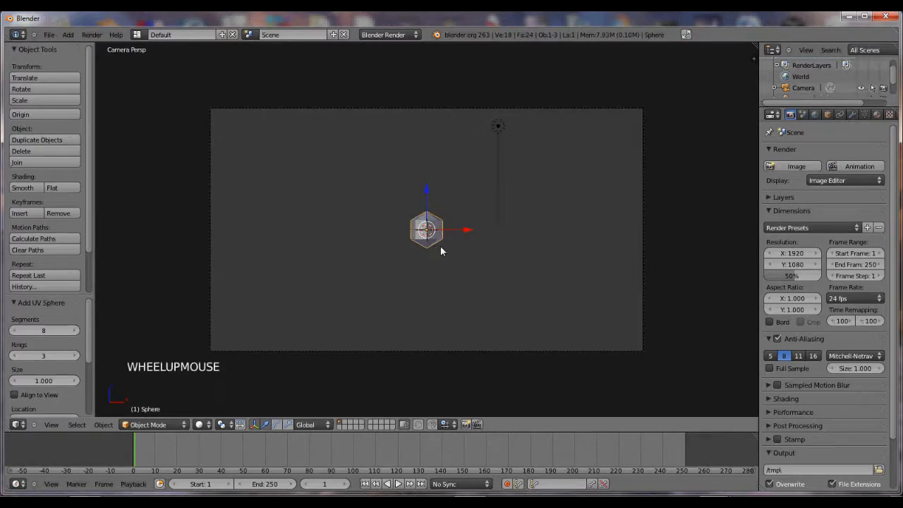
{"action": "scroll", "scroll_direction": "up", "scroll_amount": 3}
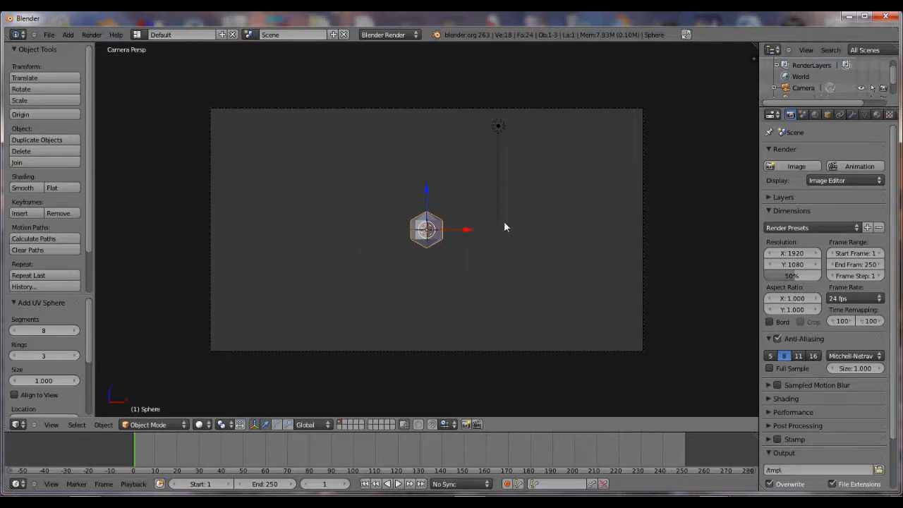
{"action": "mouse_move", "coordinate": [463, 352]}
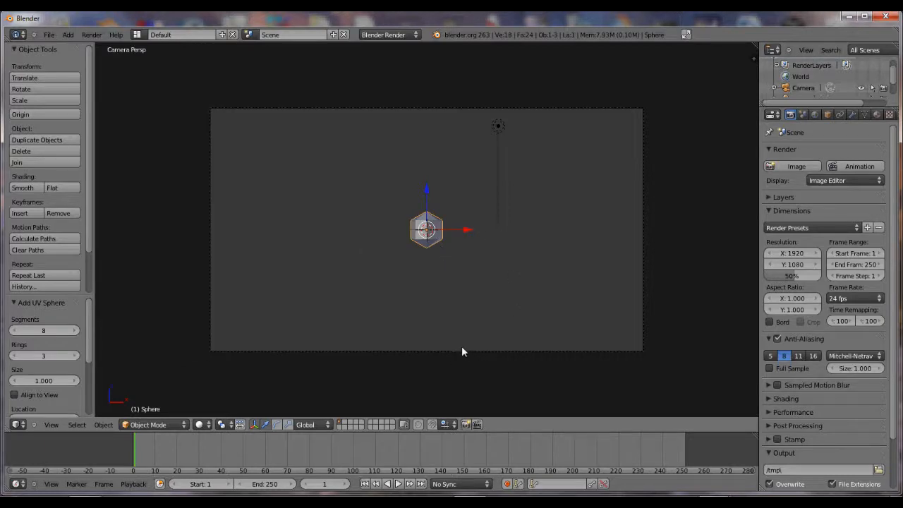
{"action": "mouse_move", "coordinate": [466, 355]}
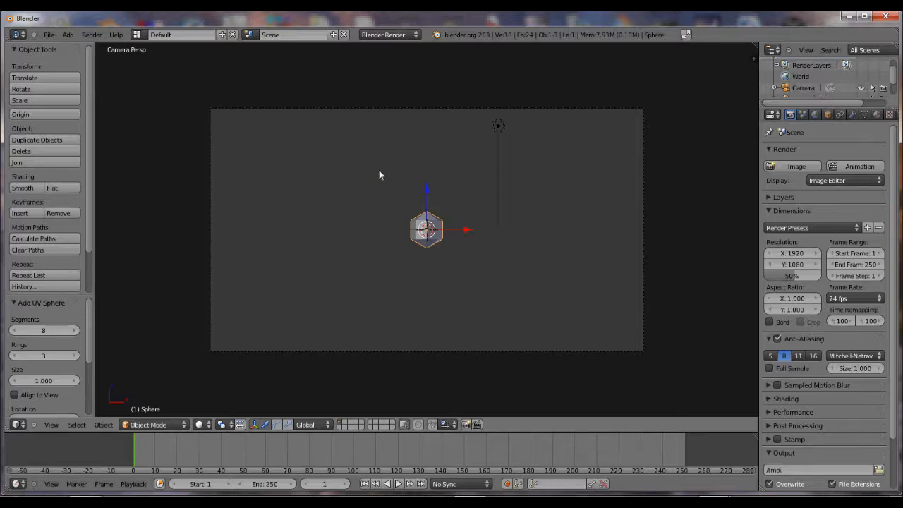
{"action": "mouse_move", "coordinate": [355, 190]}
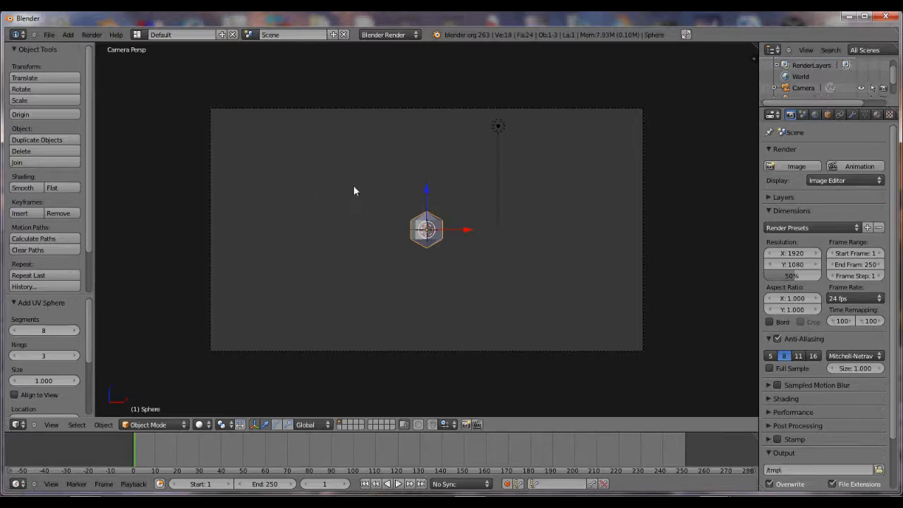
{"action": "mouse_move", "coordinate": [360, 207]}
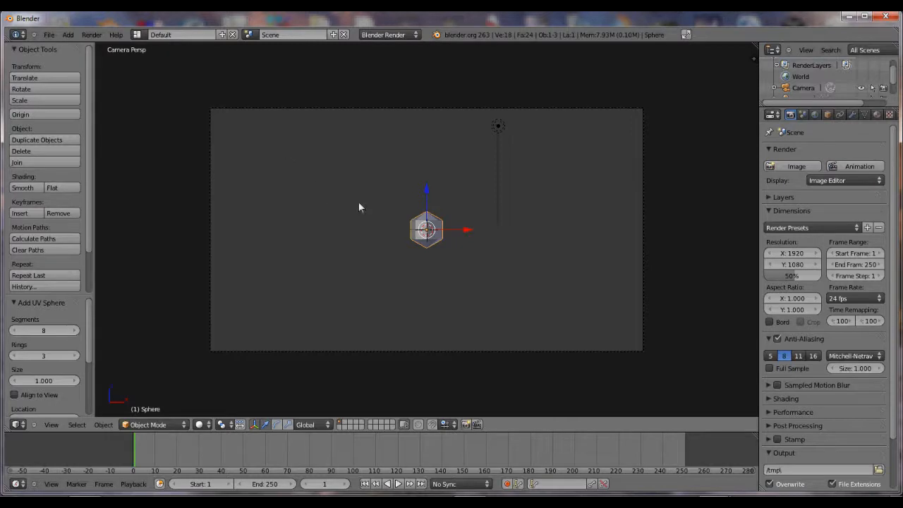
Scale the sphere to about a fifth, move it to the frame's bottom edge, and keyframe it.
{"action": "key", "text": "s"}
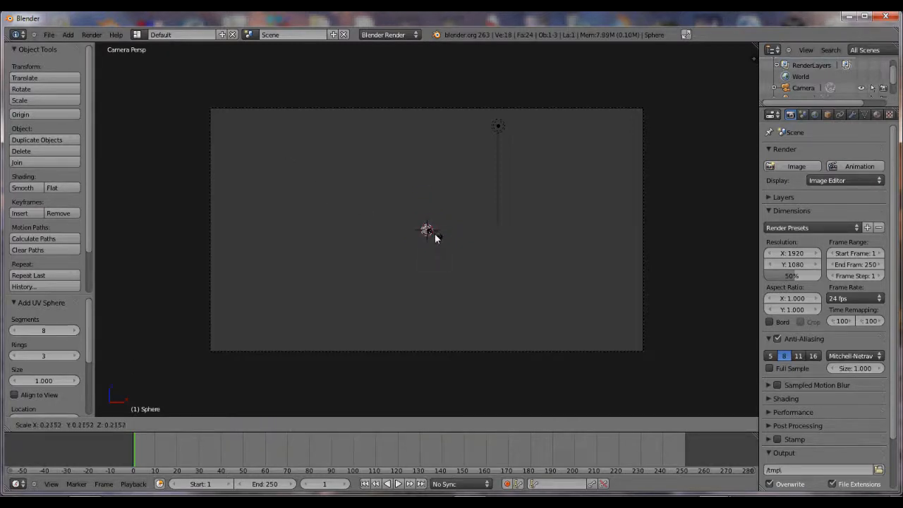
{"action": "key", "text": "g"}
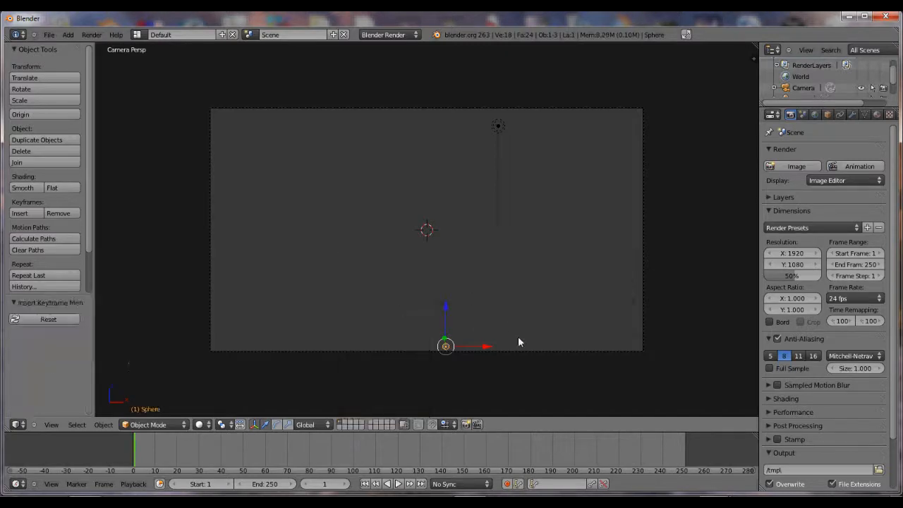
{"action": "mouse_move", "coordinate": [475, 388]}
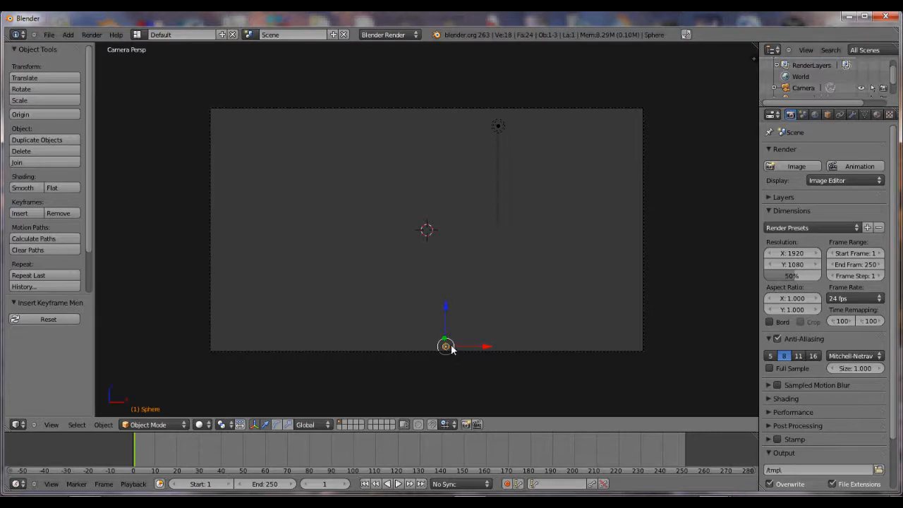
{"action": "mouse_move", "coordinate": [408, 355]}
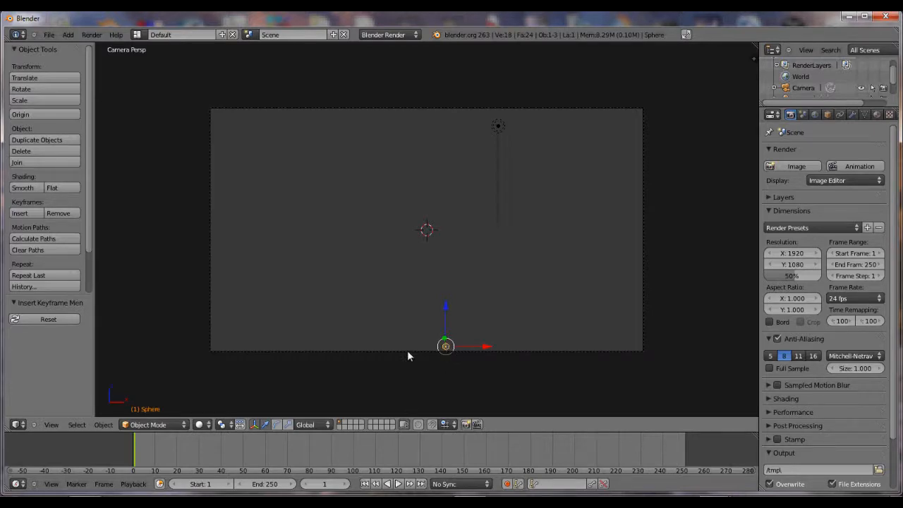
At frame 10, move the sphere up to just below the camera frame's centre.
{"action": "key", "text": "Right"}
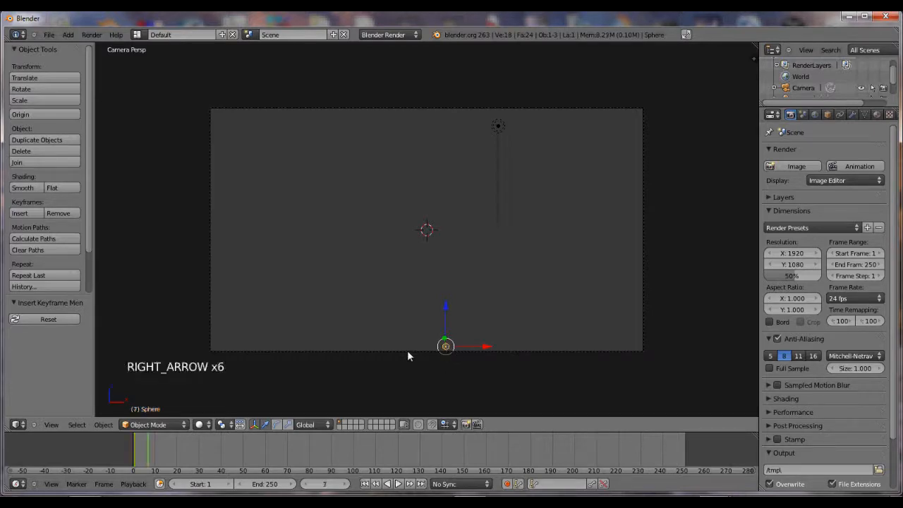
{"action": "key", "text": "Right"}
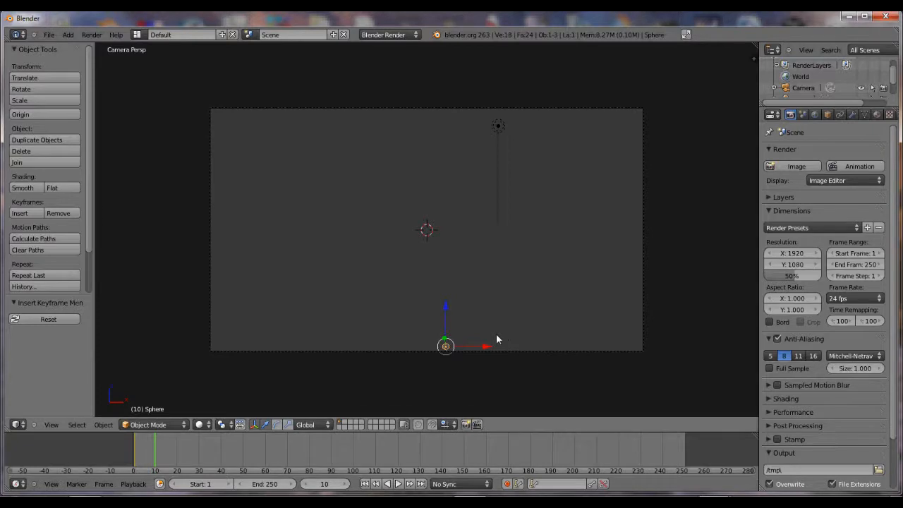
{"action": "key", "text": "g"}
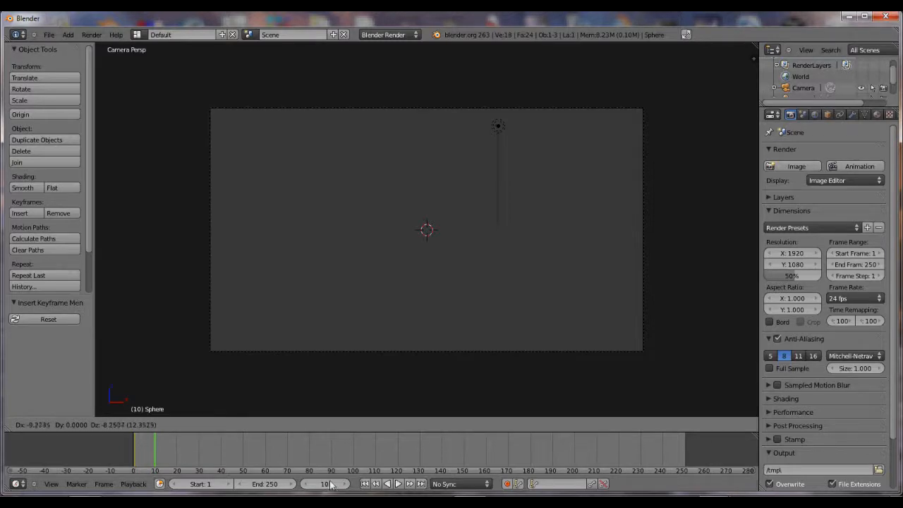
{"action": "right_click", "coordinate": [445, 346]}
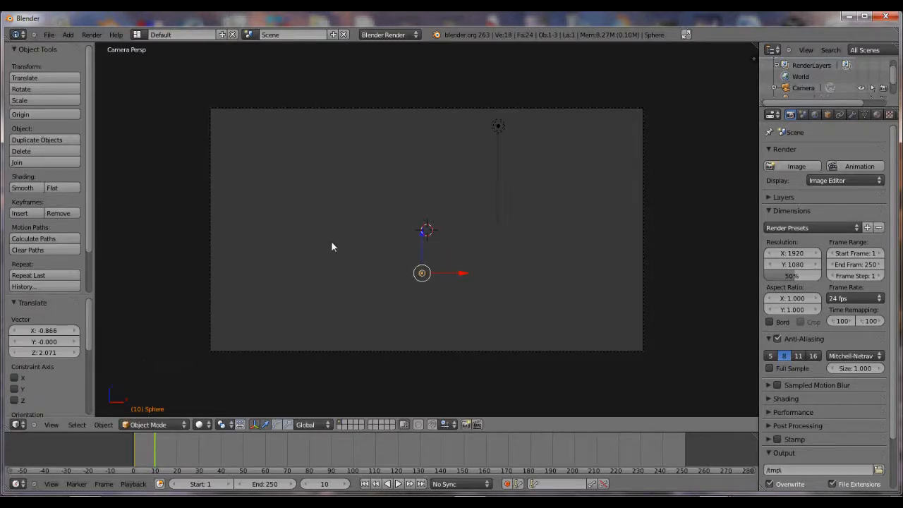
Keyframe the launcher's position and rotation at frames 10 and 20.
{"action": "key", "text": "Right"}
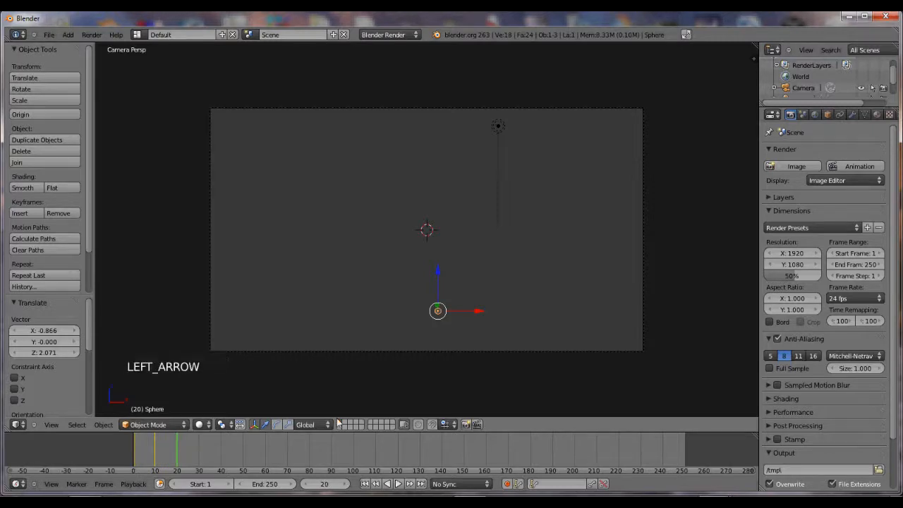
{"action": "key", "text": "g"}
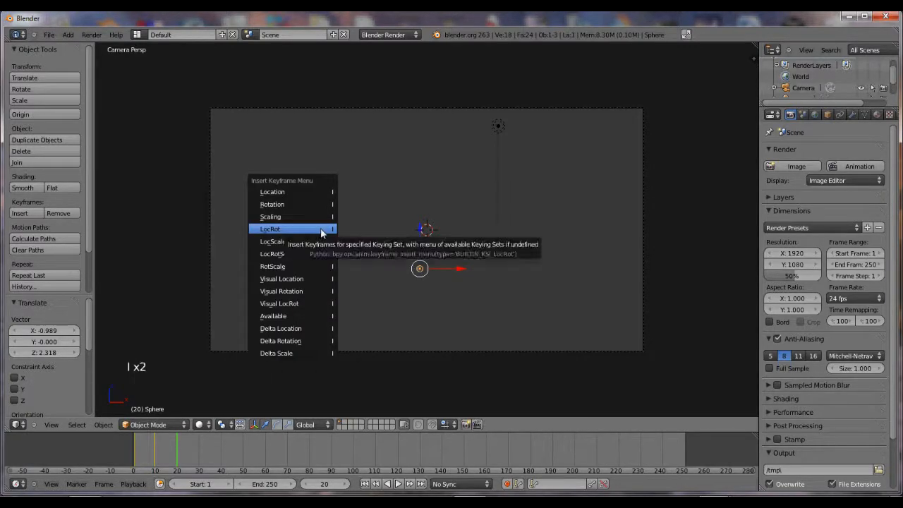
{"action": "left_click", "coordinate": [270, 229]}
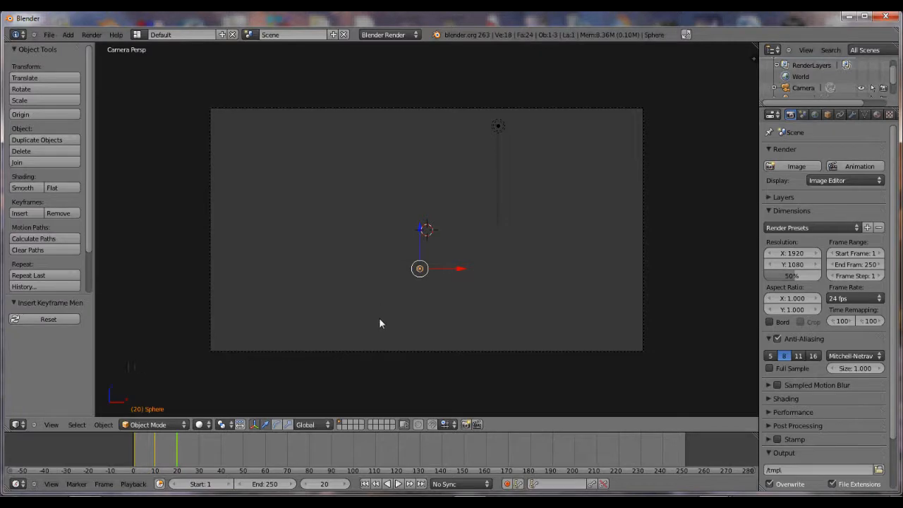
{"action": "key", "text": "right"}
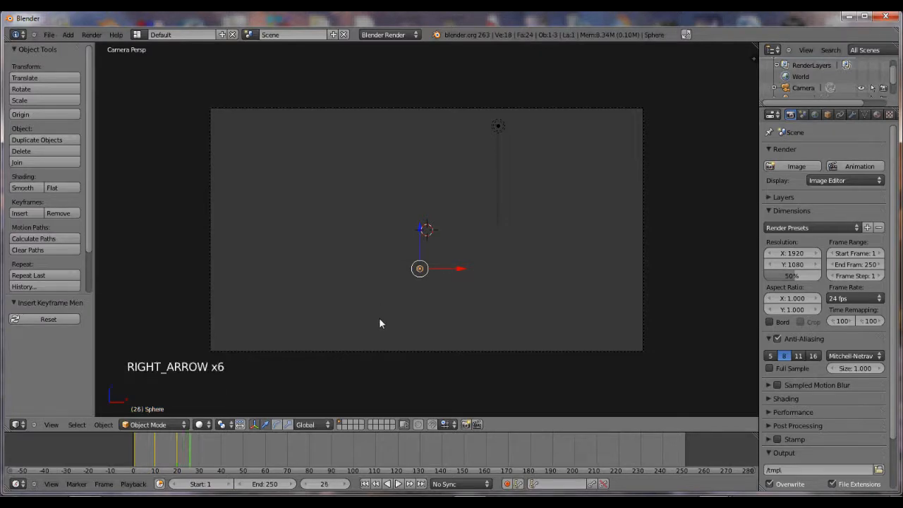
{"action": "key", "text": "Right"}
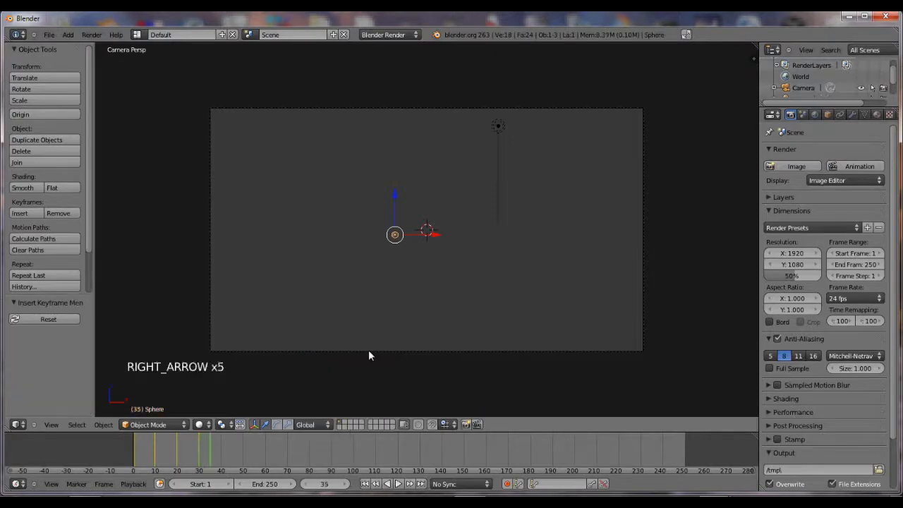
Keyframe the launcher higher at frame 40, then shifted far left at frame 41.
{"action": "key", "text": "Right"}
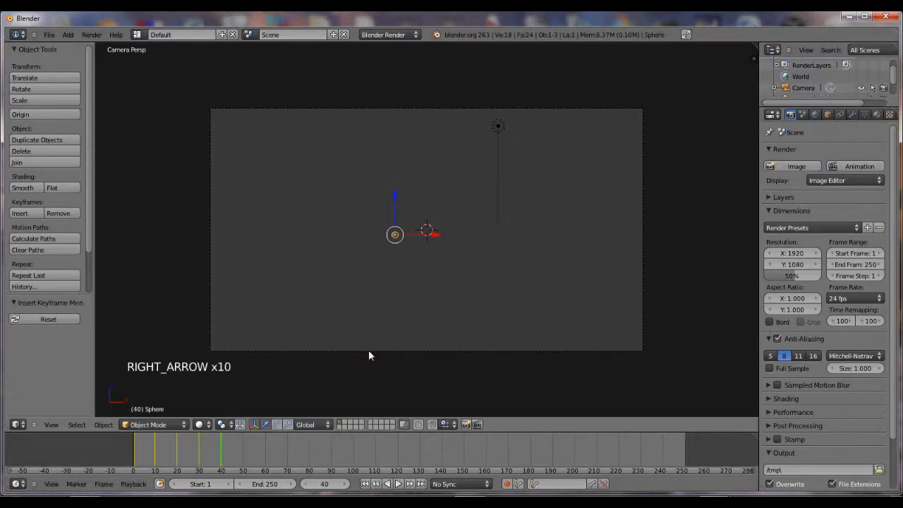
{"action": "key", "text": "g"}
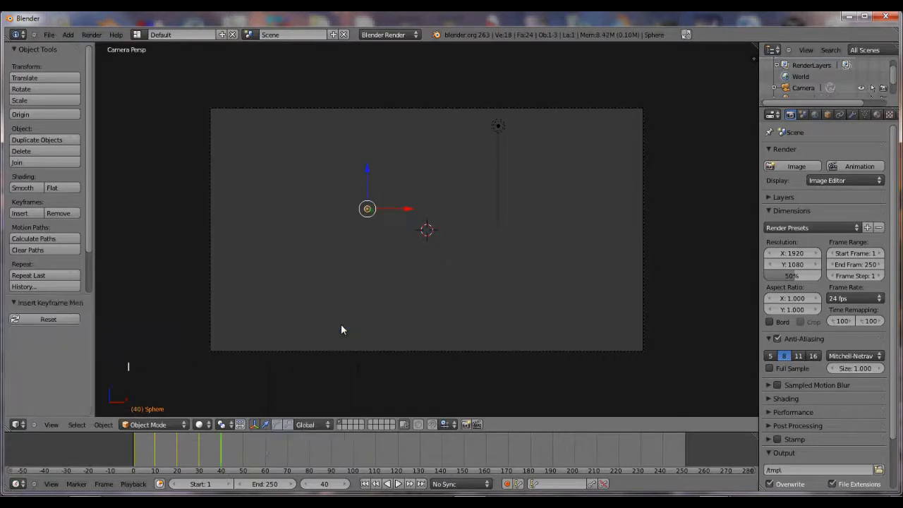
{"action": "mouse_move", "coordinate": [386, 268]}
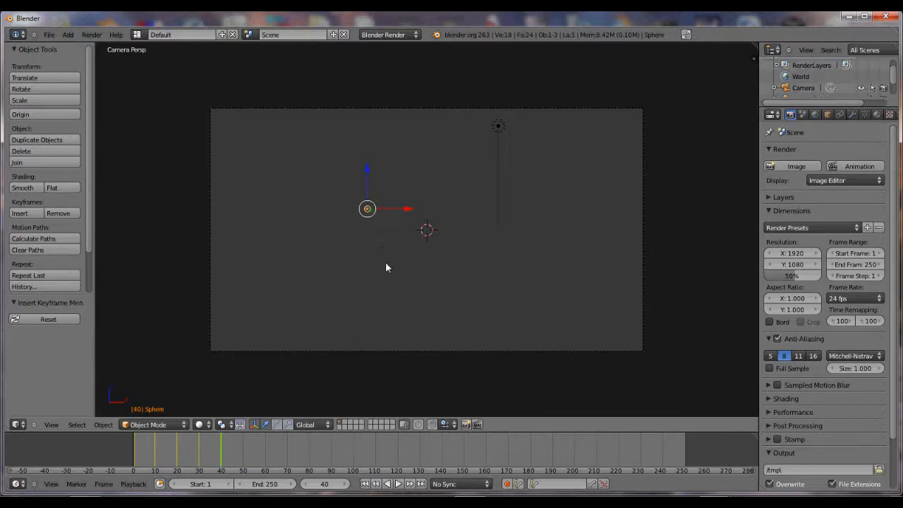
{"action": "key", "text": "Right"}
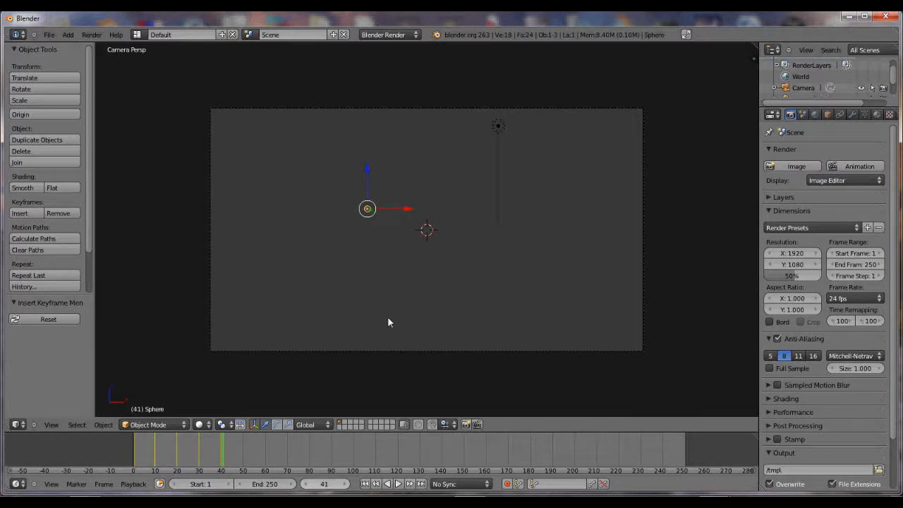
{"action": "key", "text": "g"}
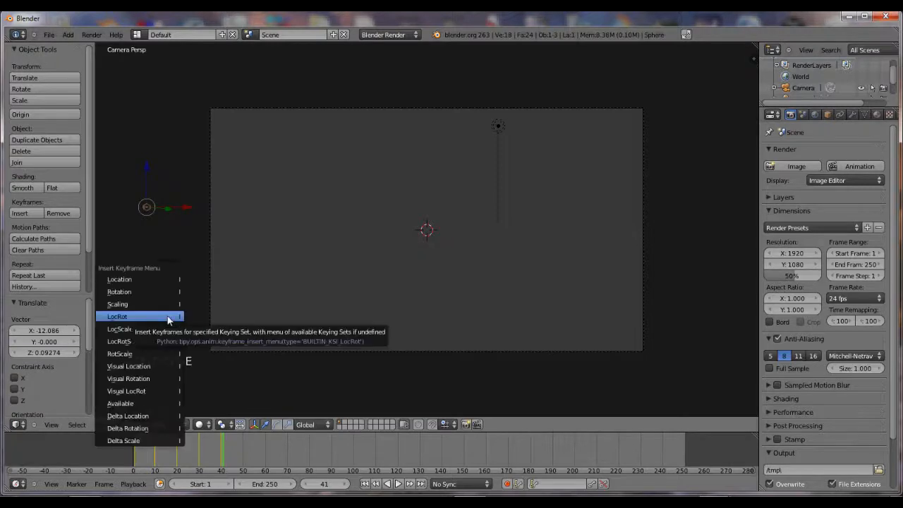
{"action": "left_click", "coordinate": [117, 316]}
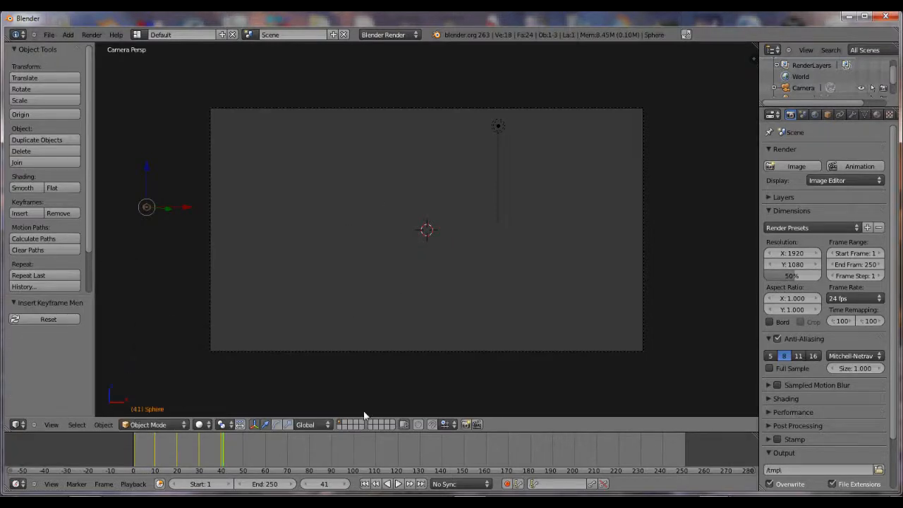
{"action": "mouse_move", "coordinate": [425, 301]}
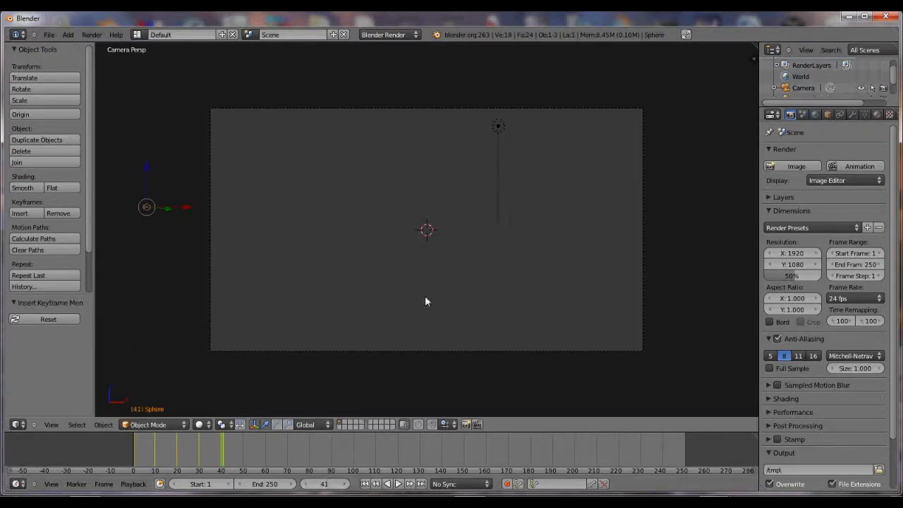
{"action": "mouse_move", "coordinate": [360, 211]}
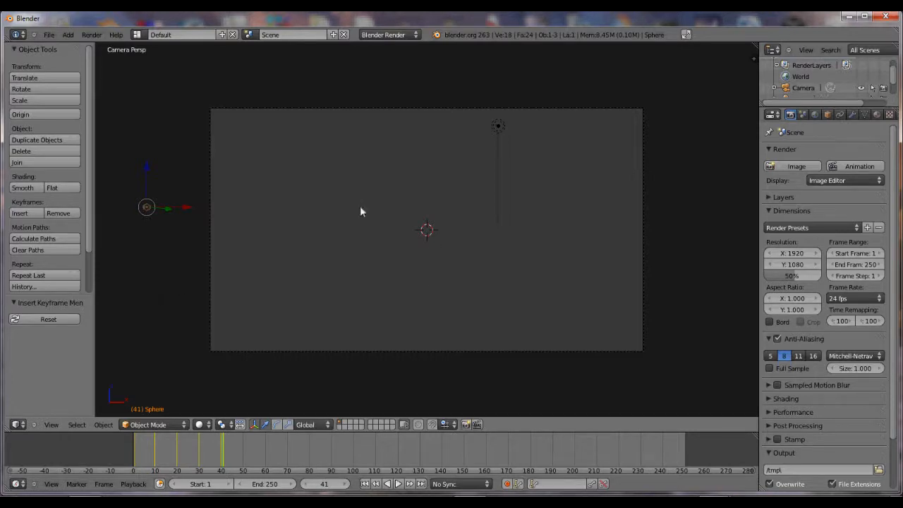
{"action": "key", "text": "Left"}
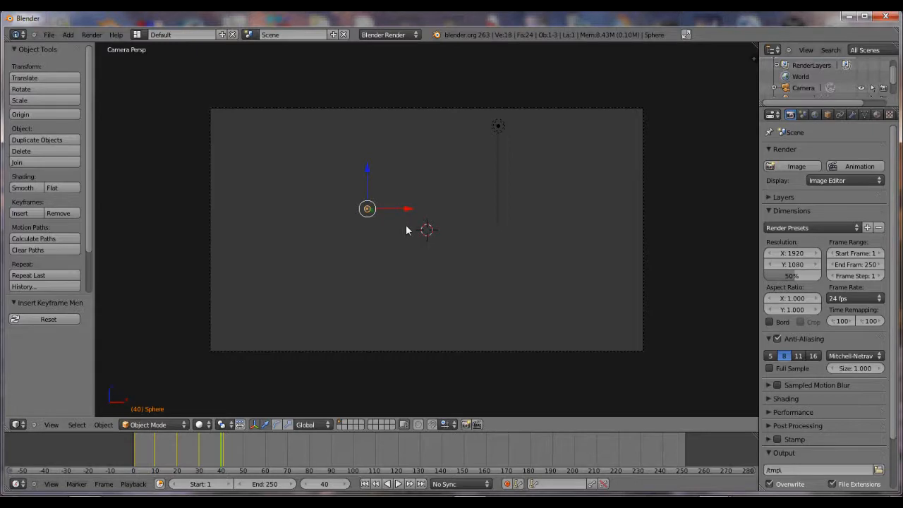
Add a second UV sphere, Sphere.001, at the scene centre on frame 40.
{"action": "key", "text": "shift+a"}
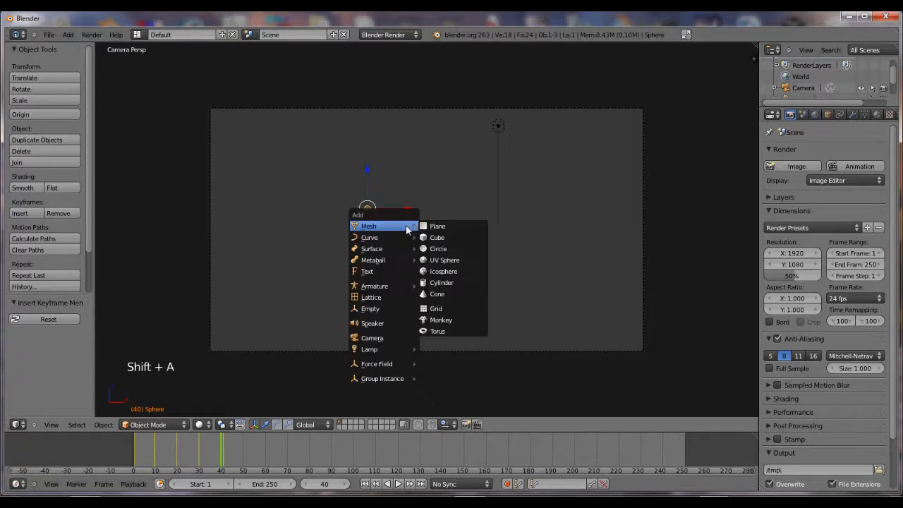
{"action": "mouse_move", "coordinate": [444, 259]}
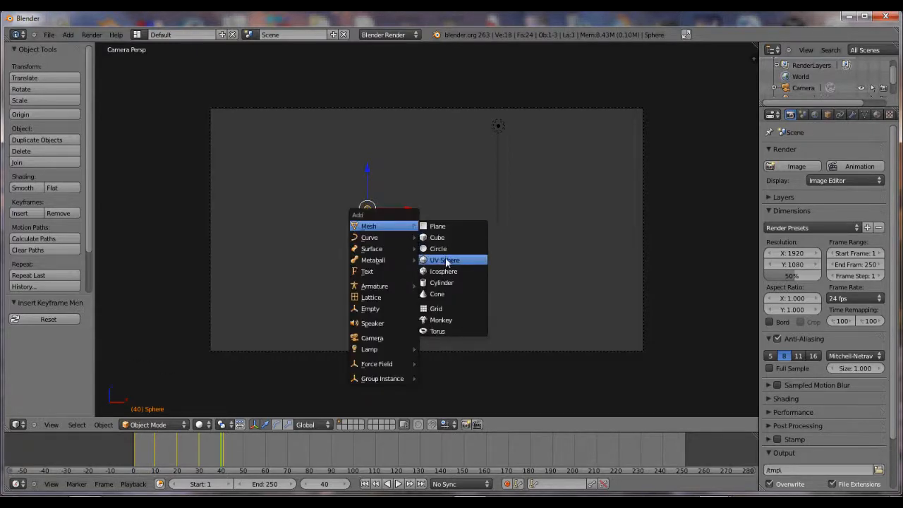
{"action": "left_click", "coordinate": [444, 260]}
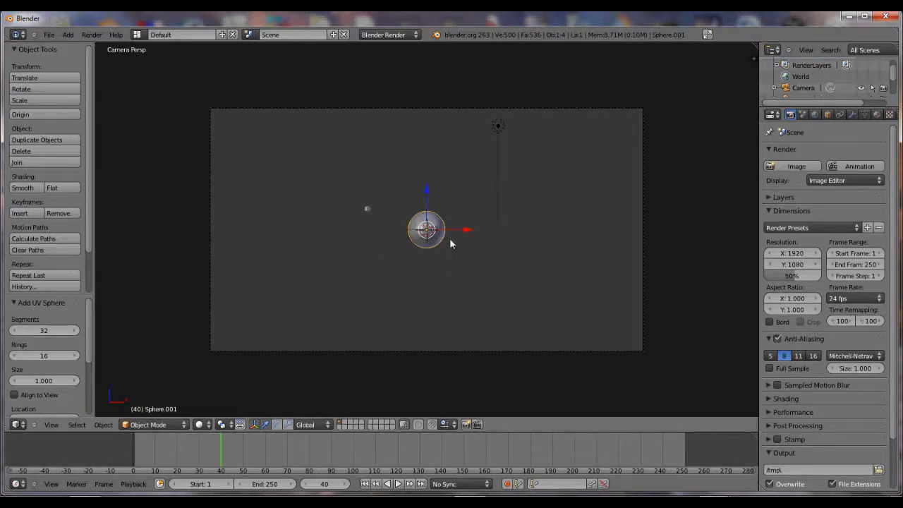
{"action": "mouse_move", "coordinate": [413, 251]}
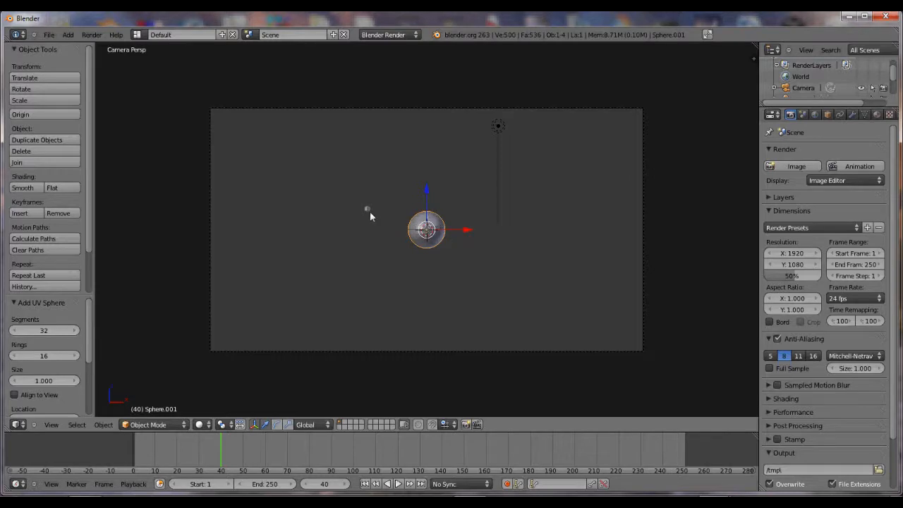
{"action": "mouse_move", "coordinate": [388, 214]}
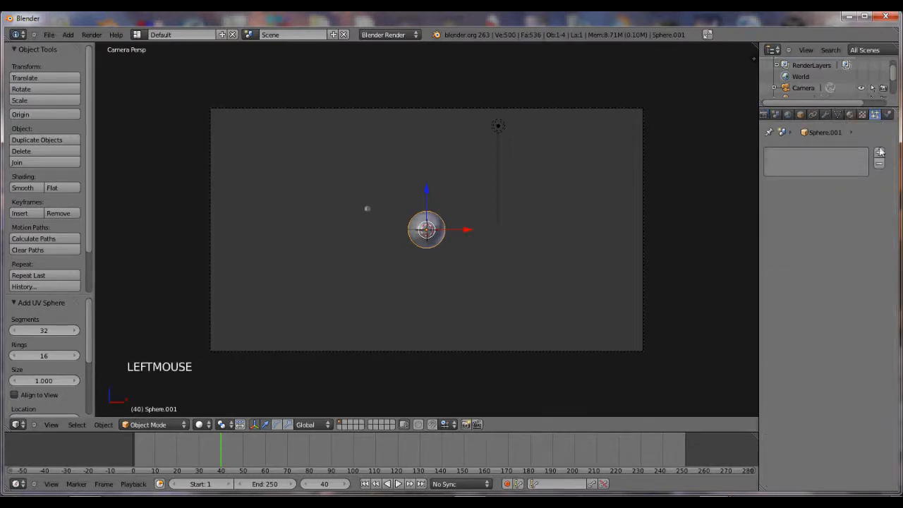
Add a particle system: 100 particles, frames 40–42, lifetime 20, random 1.0.
{"action": "left_click", "coordinate": [879, 152]}
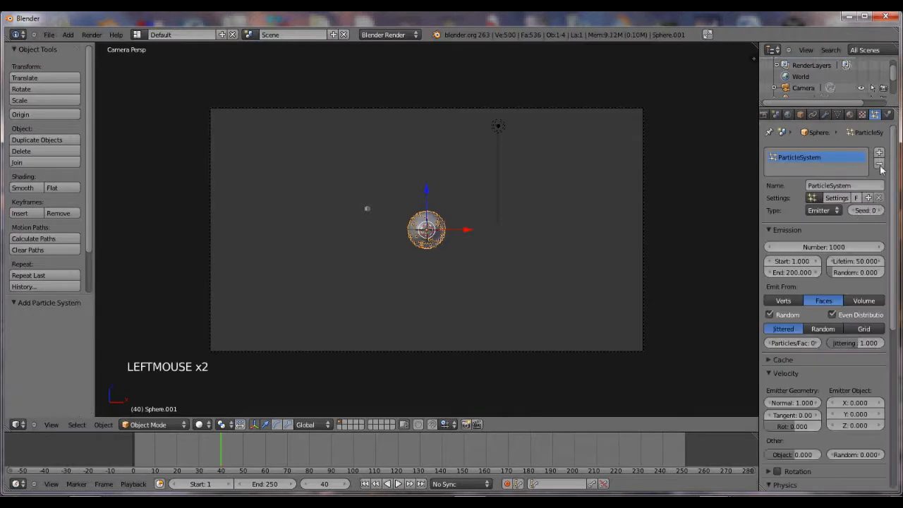
{"action": "left_click", "coordinate": [824, 247]}
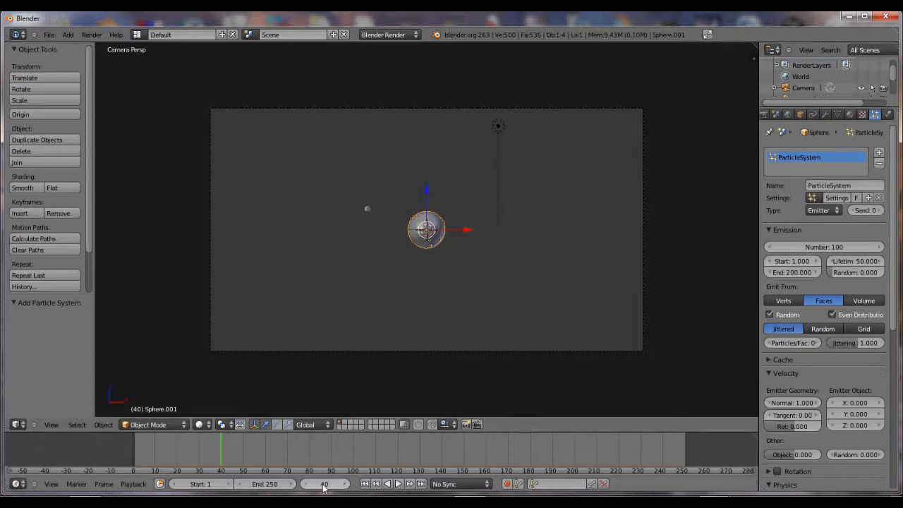
{"action": "left_click", "coordinate": [793, 261]}
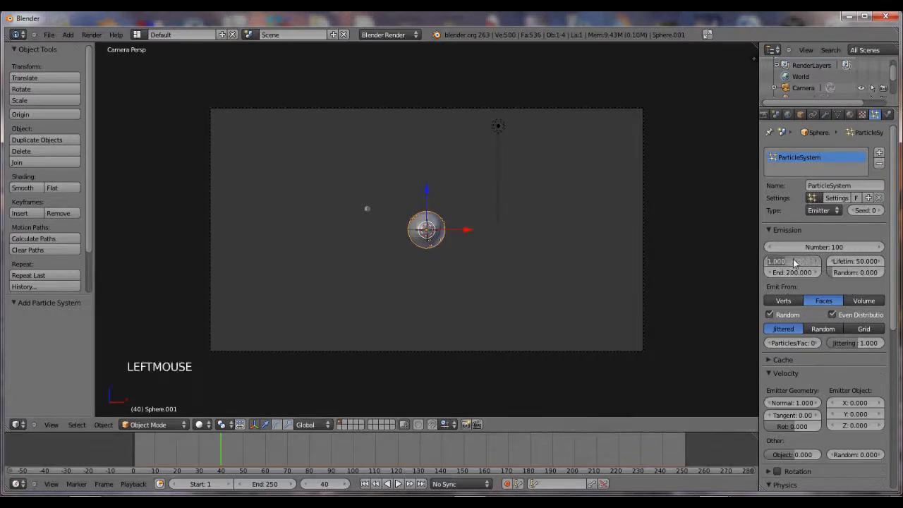
{"action": "left_click", "coordinate": [793, 261]}
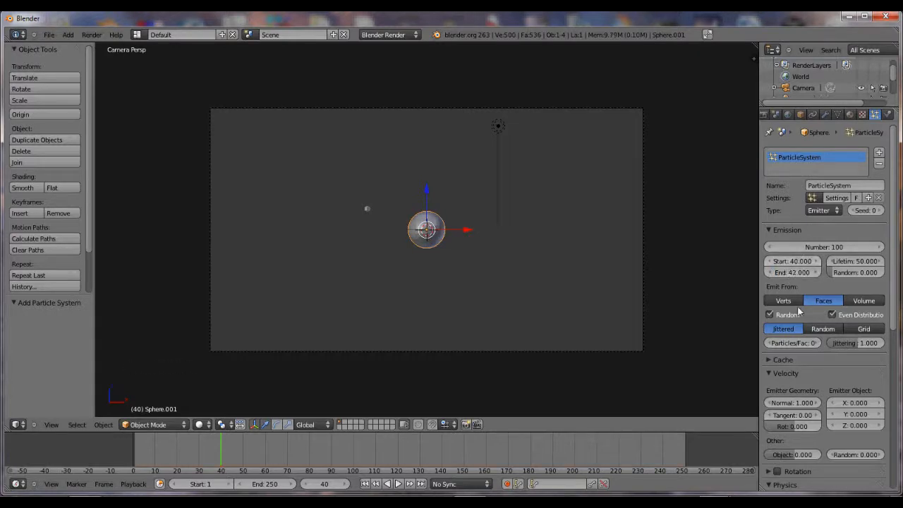
{"action": "left_click", "coordinate": [855, 261]}
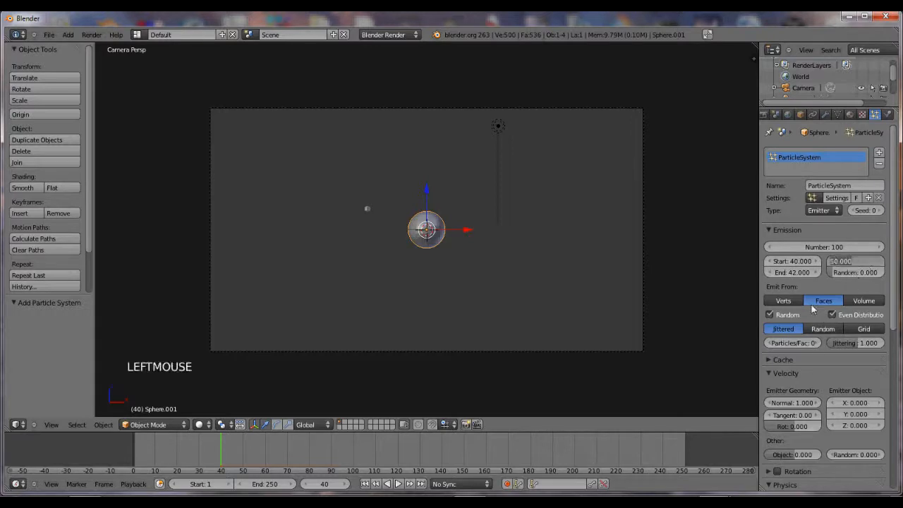
{"action": "left_click", "coordinate": [855, 261]}
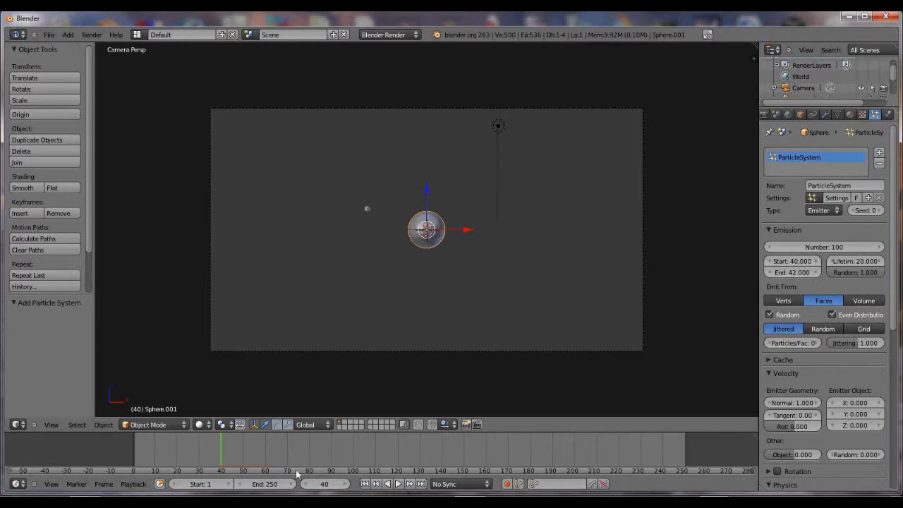
{"action": "key", "text": "RIGHT"}
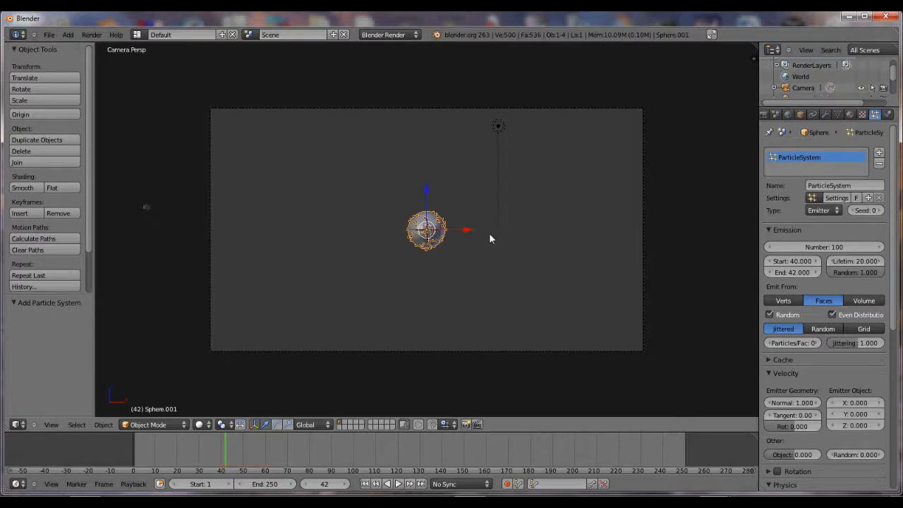
{"action": "key", "text": "Right"}
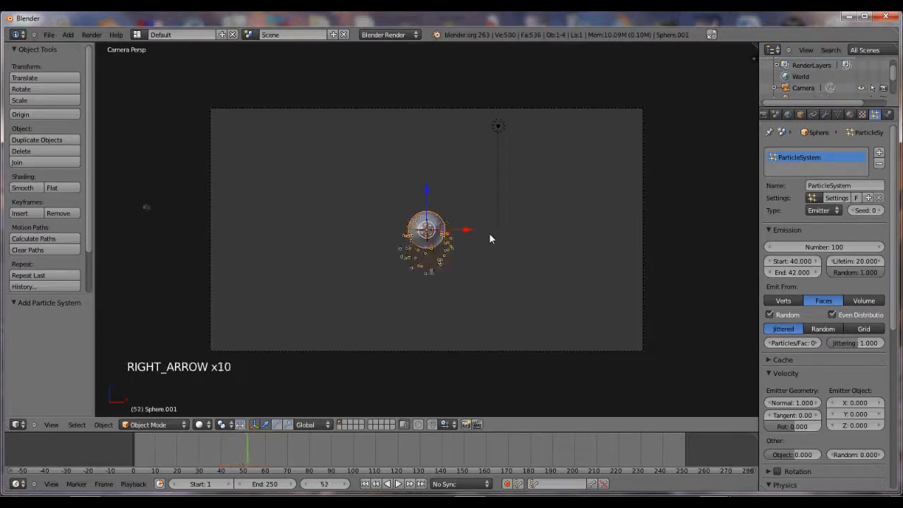
{"action": "key", "text": "Left"}
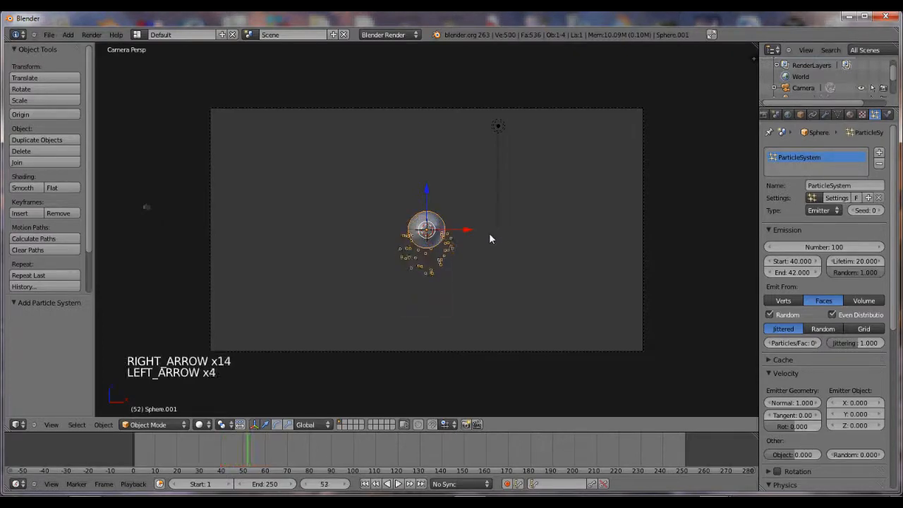
{"action": "key", "text": "Left"}
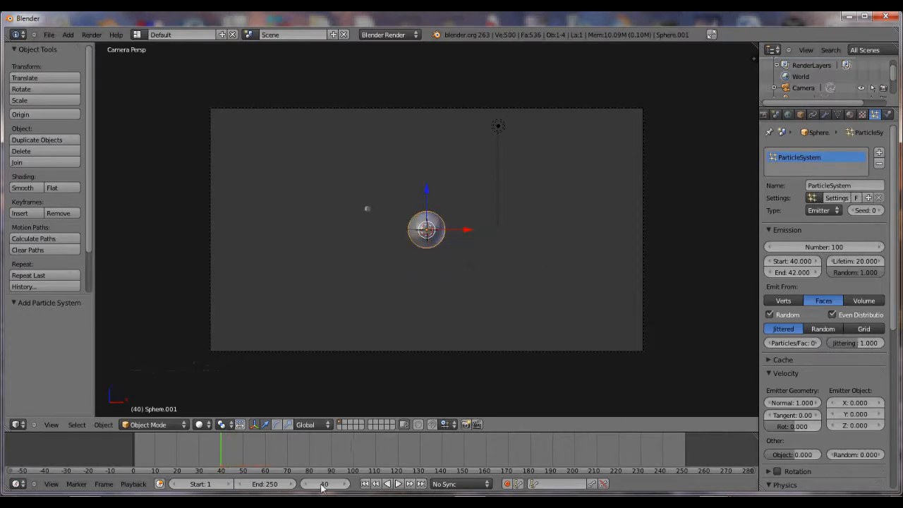
Set Normal velocity to 6.000 and scrub frames to preview the burst, returning to frame 40.
{"action": "scroll", "scroll_direction": "down", "scroll_amount": 3}
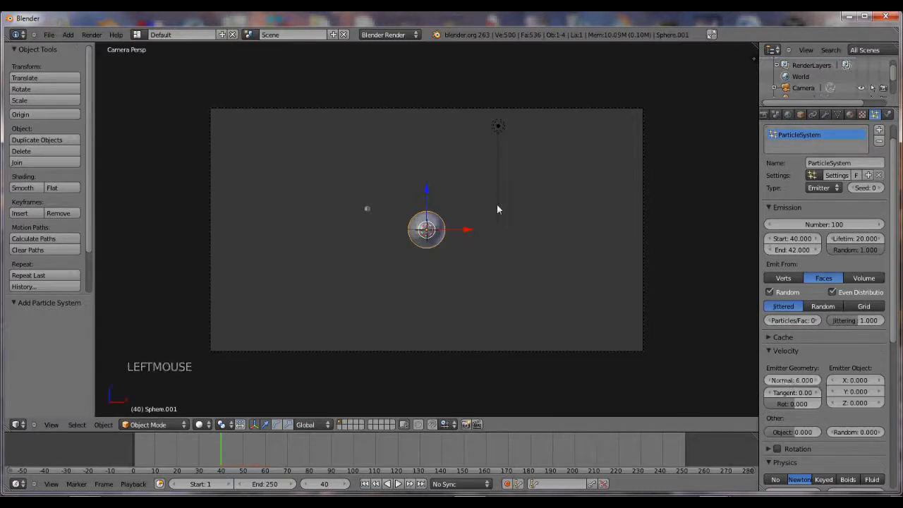
{"action": "key", "text": "Right"}
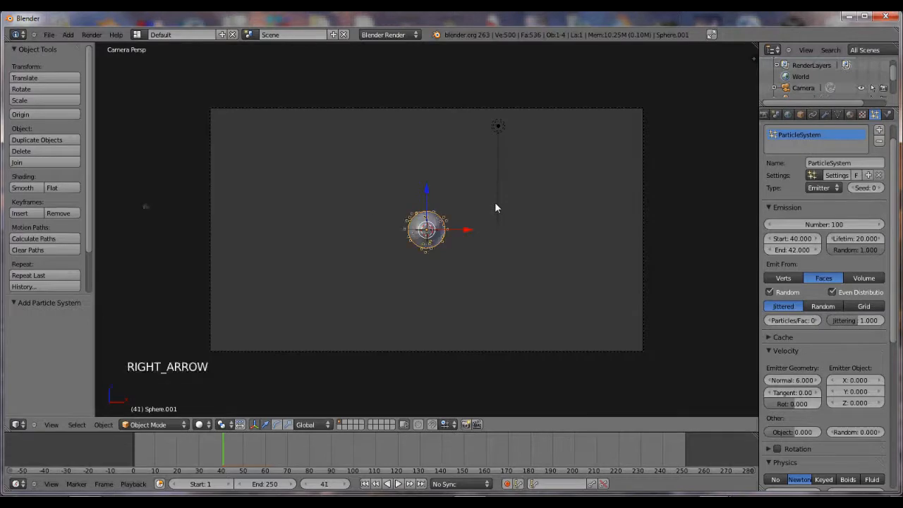
{"action": "key", "text": "Right"}
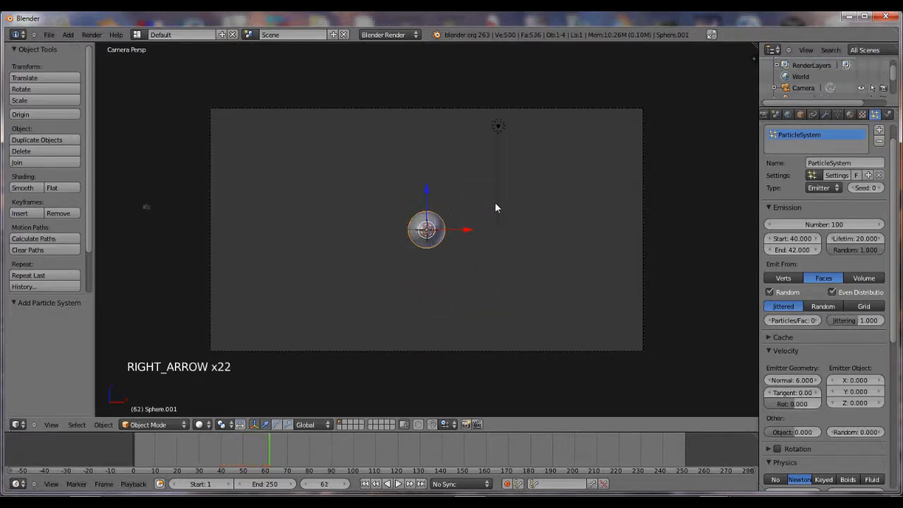
{"action": "key", "text": "Left"}
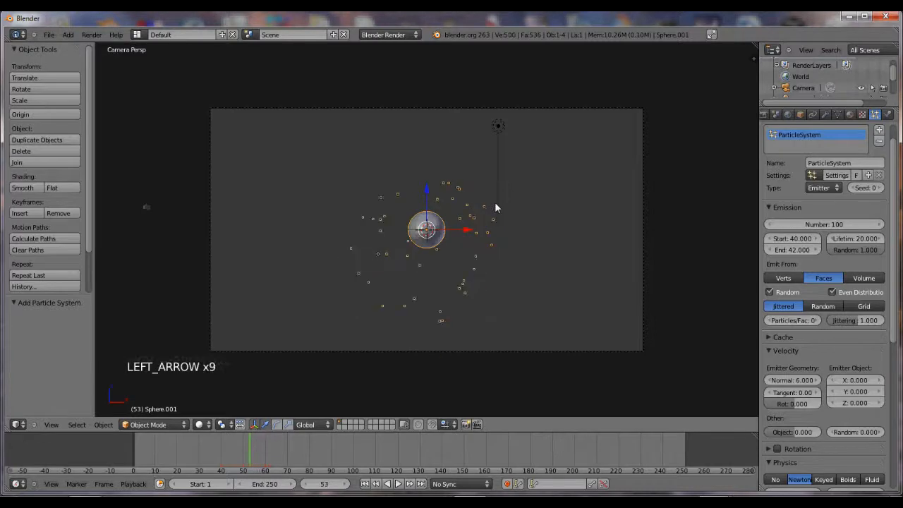
{"action": "key", "text": "Left"}
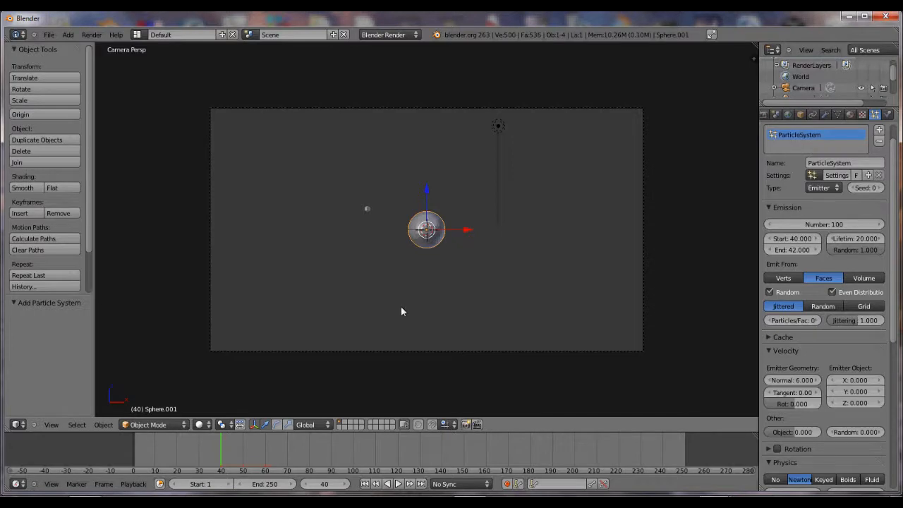
{"action": "mouse_move", "coordinate": [327, 493]}
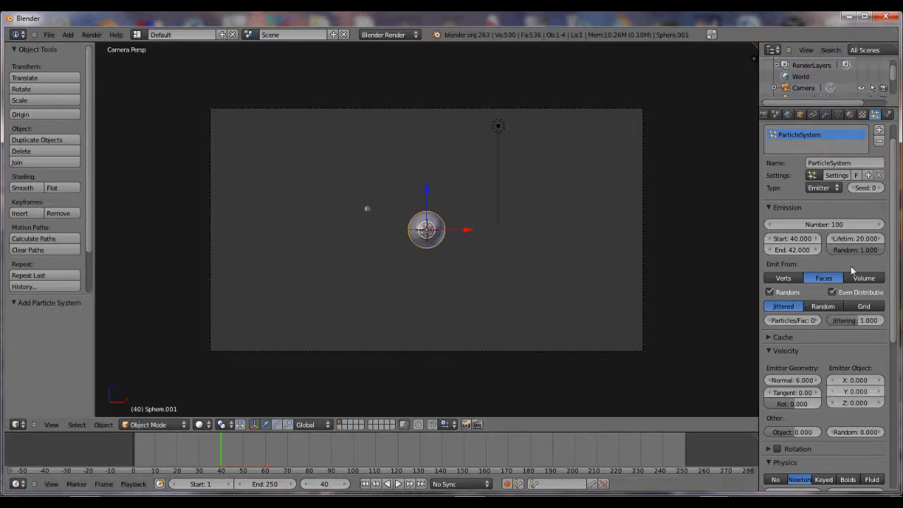
{"action": "scroll", "scroll_direction": "down", "scroll_amount": 3}
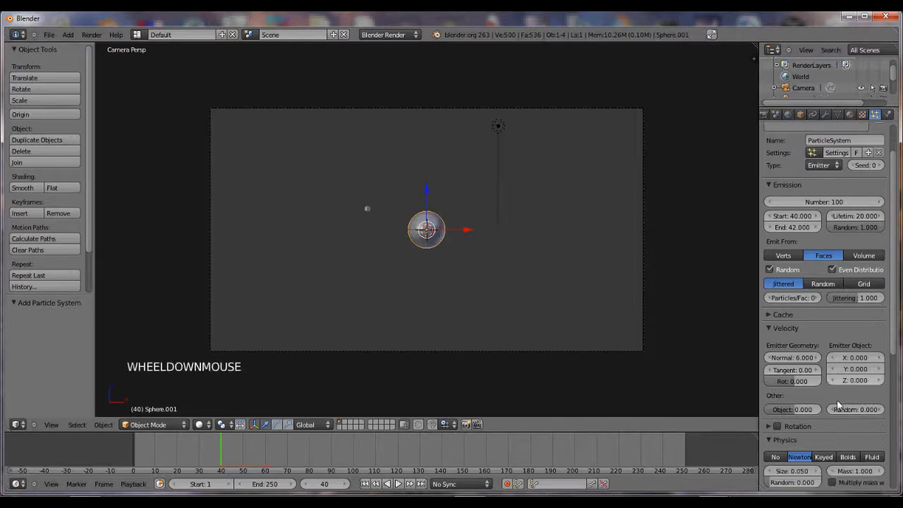
{"action": "scroll", "scroll_direction": "down", "scroll_amount": 3}
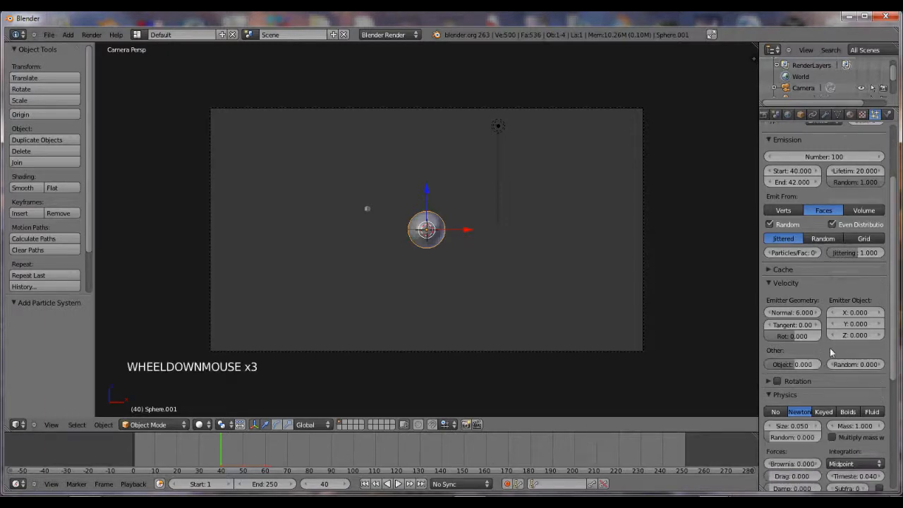
{"action": "scroll", "scroll_direction": "down", "scroll_amount": 3}
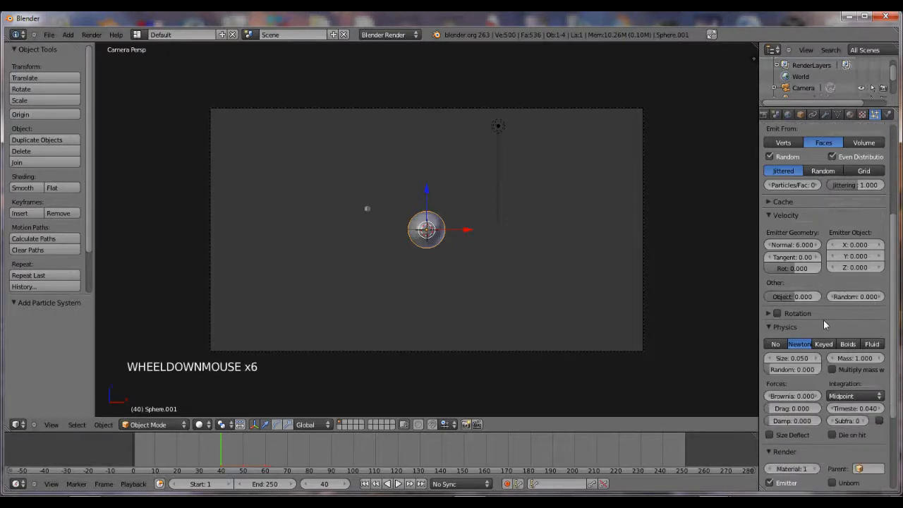
{"action": "scroll", "scroll_direction": "down", "scroll_amount": 3}
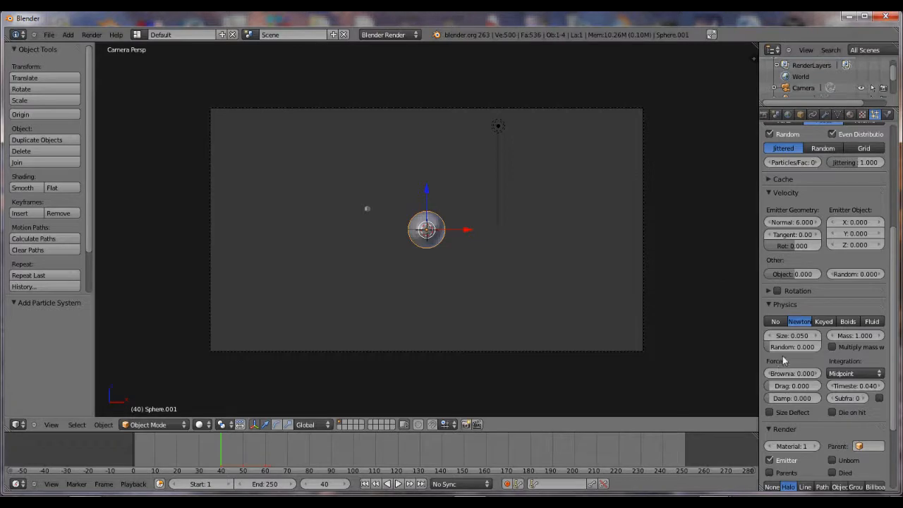
{"action": "mouse_move", "coordinate": [800, 321]}
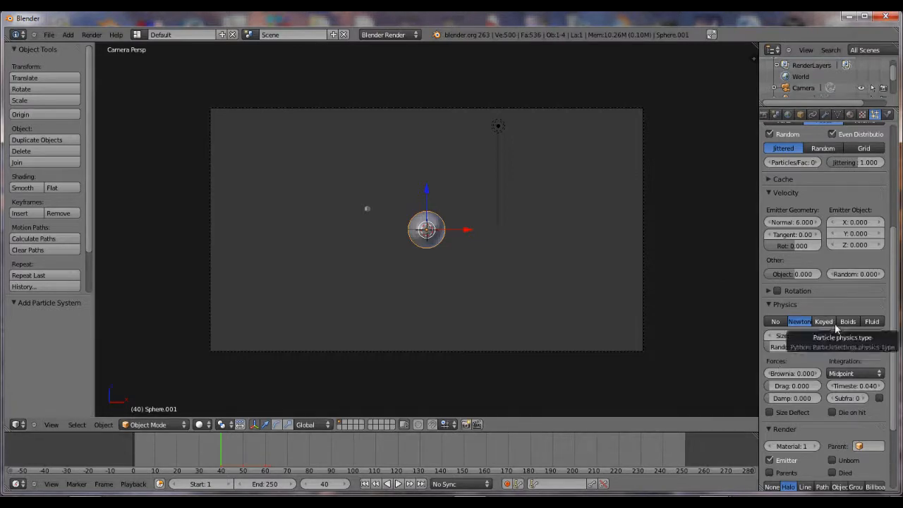
{"action": "scroll", "scroll_direction": "down", "scroll_amount": 3}
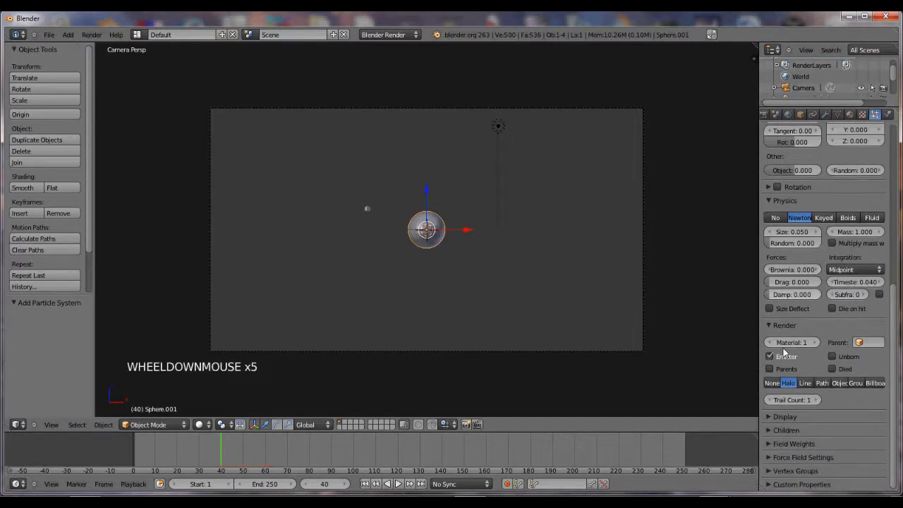
{"action": "scroll", "scroll_direction": "down", "scroll_amount": 3}
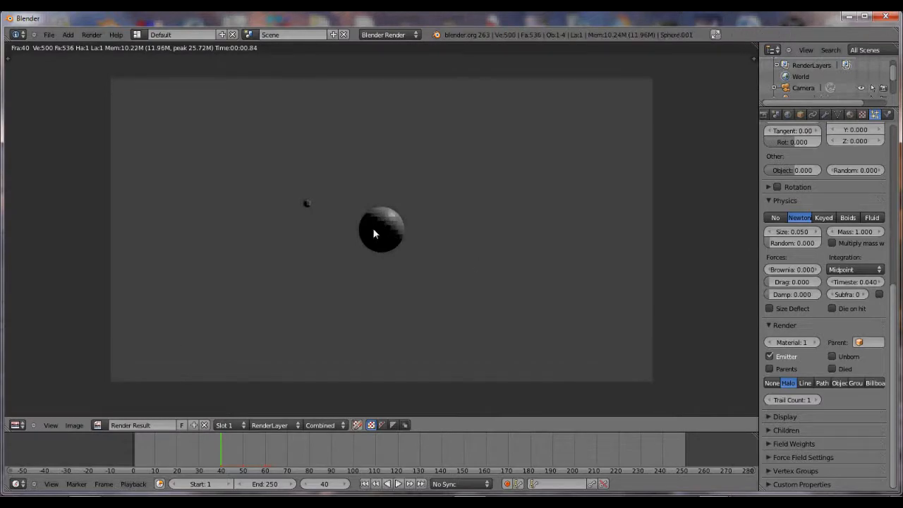
{"action": "mouse_move", "coordinate": [383, 239]}
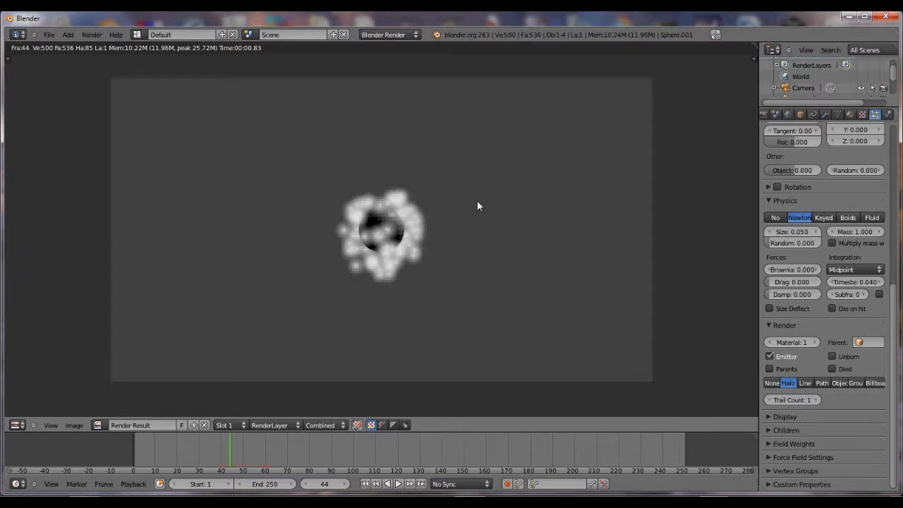
{"action": "mouse_move", "coordinate": [434, 196]}
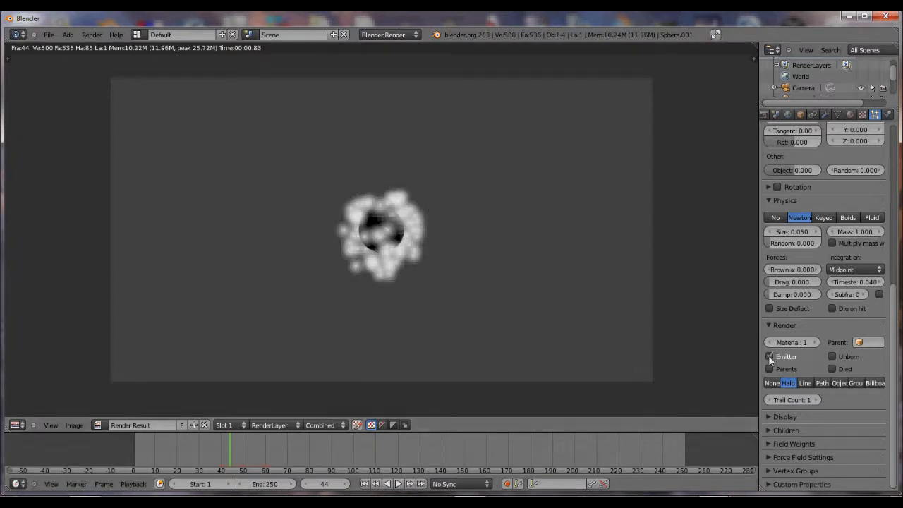
Test-render the halo burst at frame 44 and turn off Emitter rendering.
{"action": "left_click", "coordinate": [770, 356]}
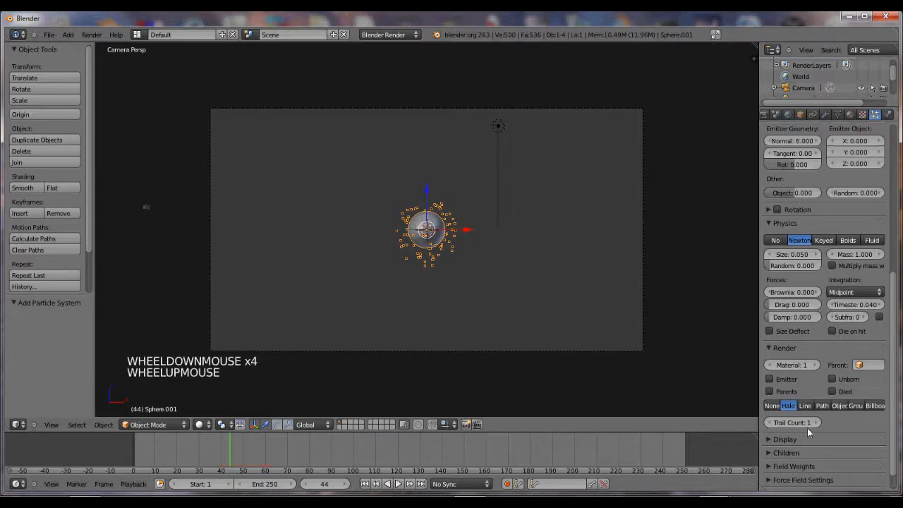
Scroll down through Sphere.001's material settings.
{"action": "scroll", "scroll_direction": "down", "scroll_amount": 3}
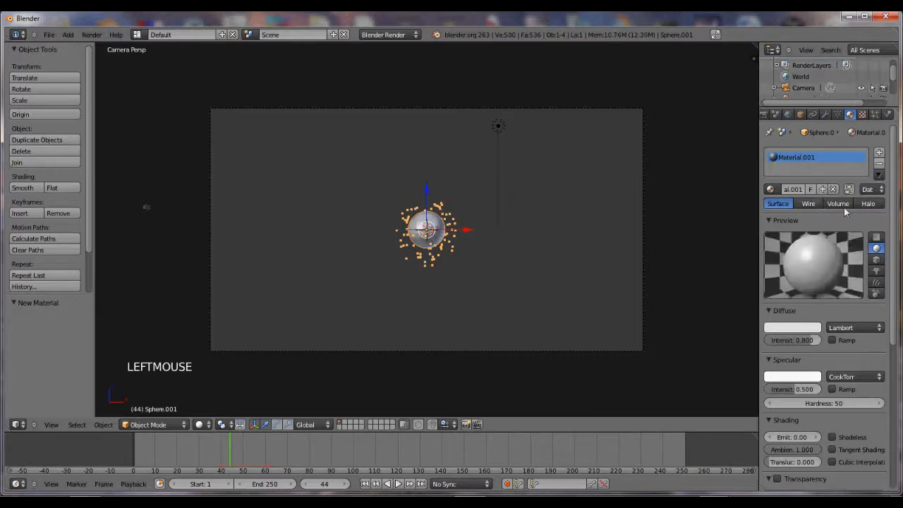
Make the material a blue halo with alpha raised to fully opaque.
{"action": "left_click", "coordinate": [869, 204]}
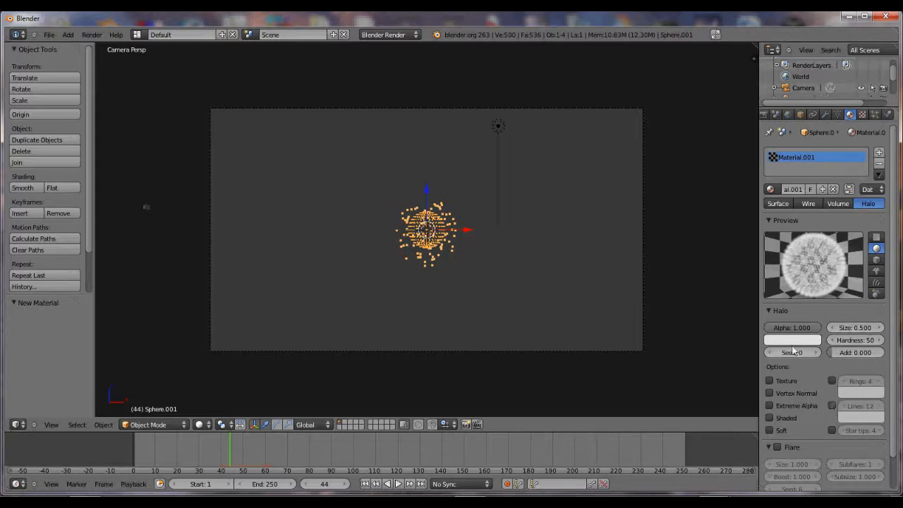
{"action": "left_click", "coordinate": [791, 340]}
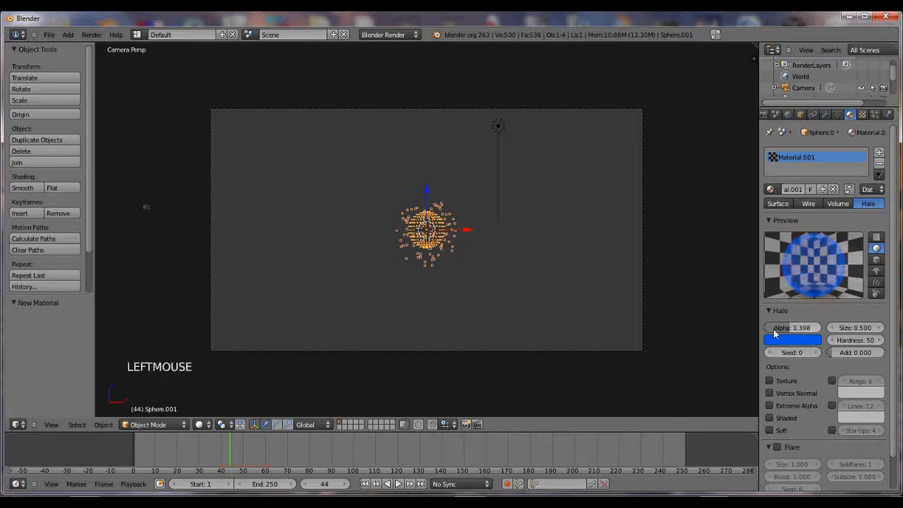
{"action": "left_click_drag", "start_coordinate": [776, 327], "coordinate": [797, 327]}
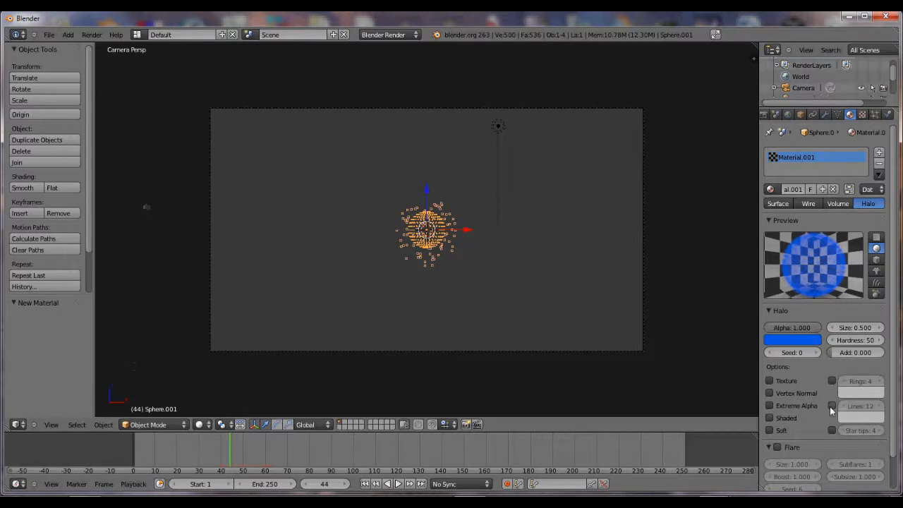
Enable star lines on the halo and colour them yellow.
{"action": "left_click", "coordinate": [832, 405]}
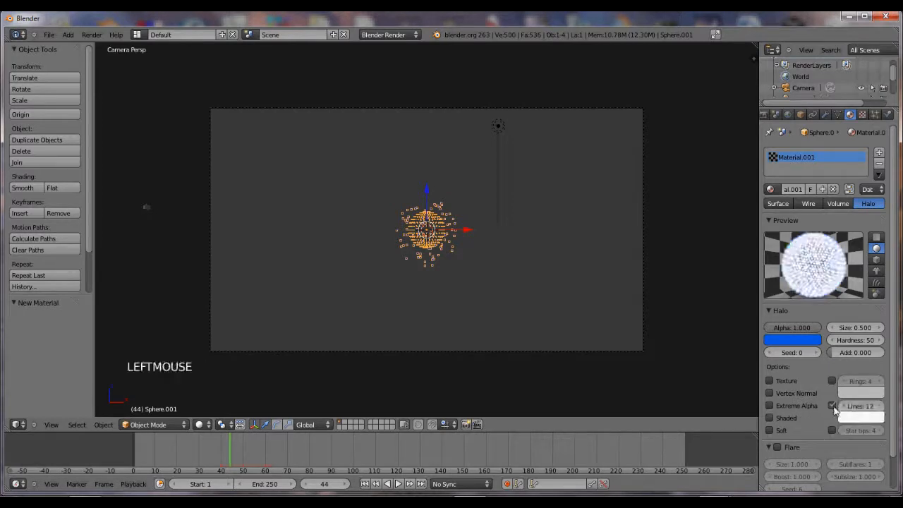
{"action": "left_click", "coordinate": [832, 405]}
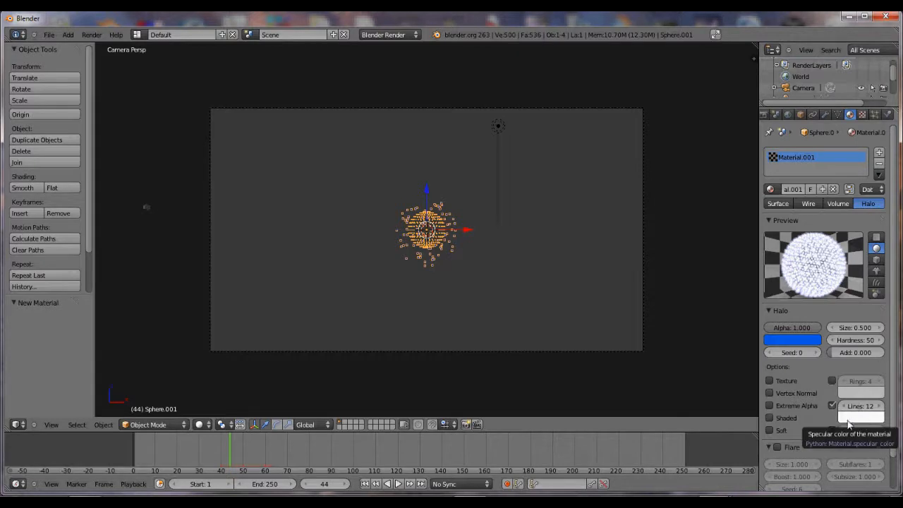
{"action": "left_click", "coordinate": [793, 340]}
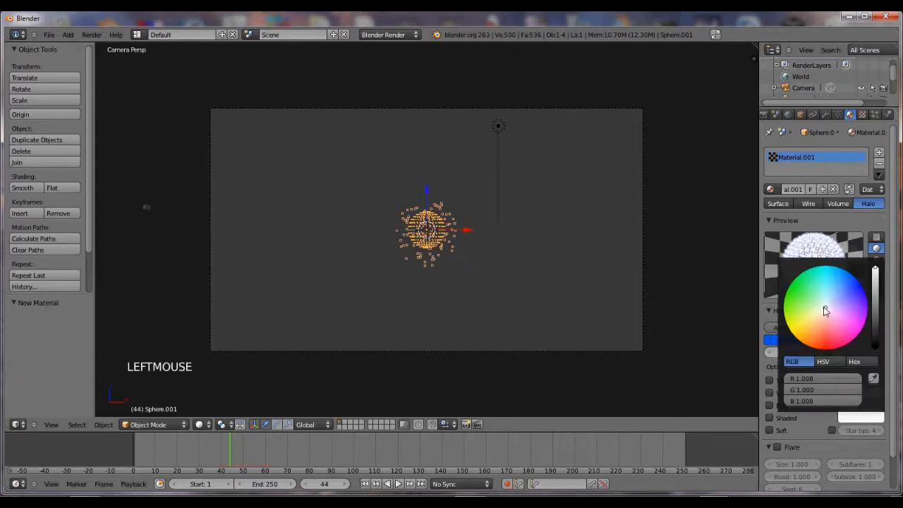
{"action": "left_click", "coordinate": [791, 338]}
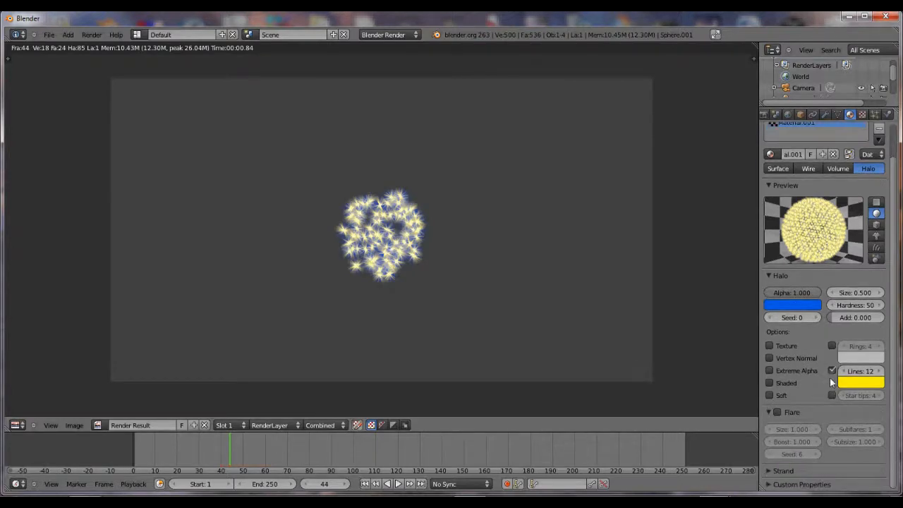
{"action": "mouse_move", "coordinate": [850, 273]}
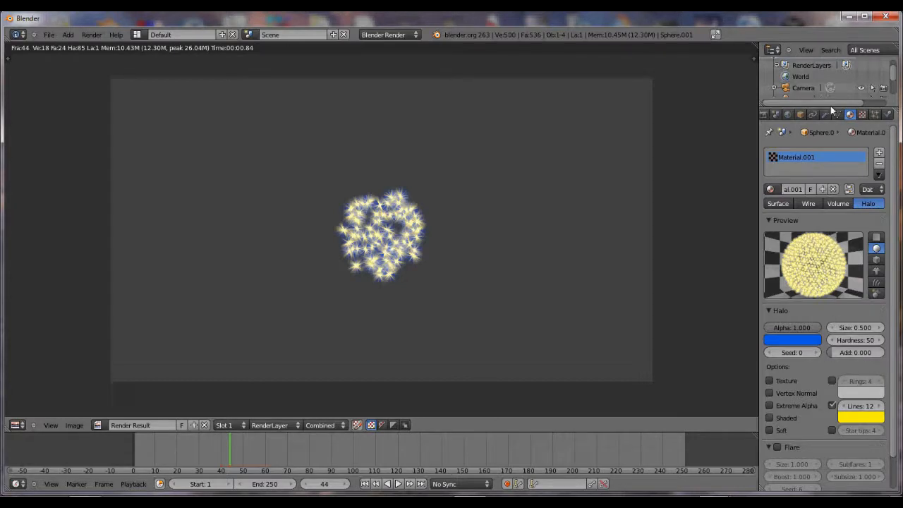
Show Sphere.001's Object Data mesh settings after the halo-star render.
{"action": "left_click", "coordinate": [836, 114]}
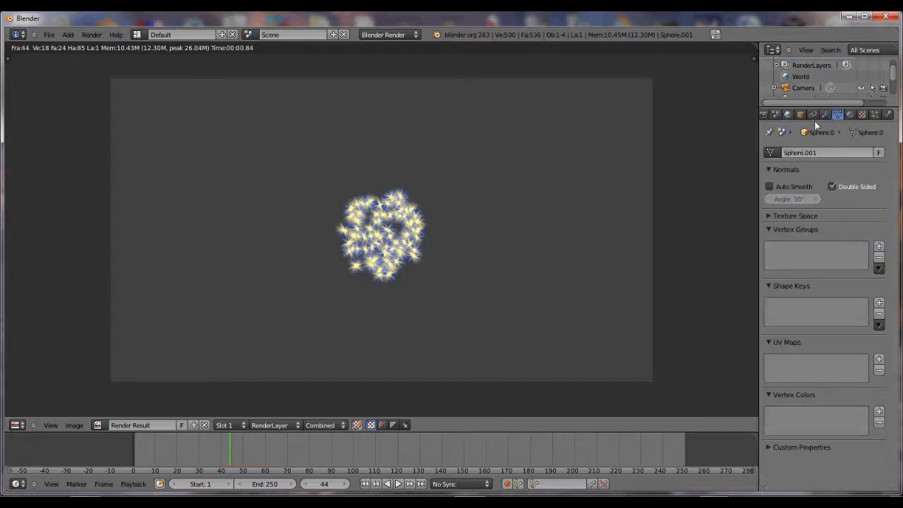
{"action": "mouse_move", "coordinate": [679, 189]}
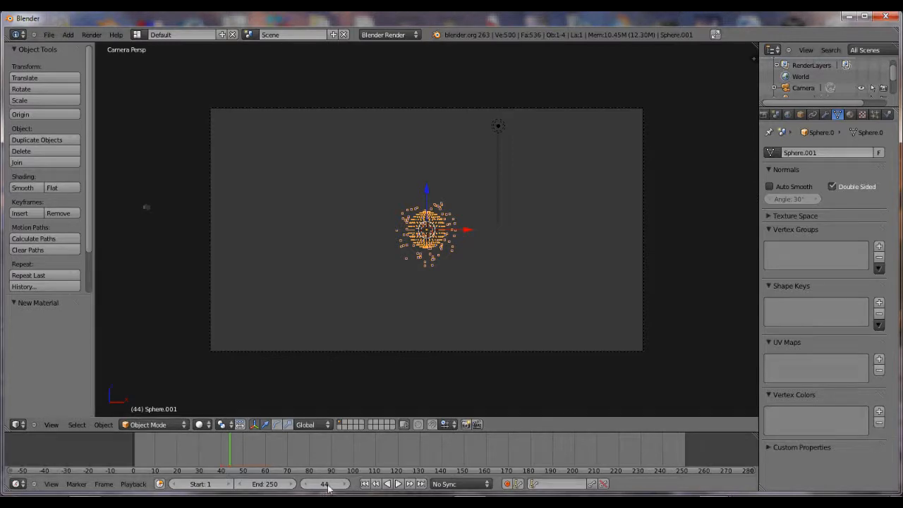
At frame 40, move Sphere.001 up-left, keyframe LocRot, then rewind the timeline.
{"action": "left_click", "coordinate": [323, 484]}
{"action": "type", "text": "40"}
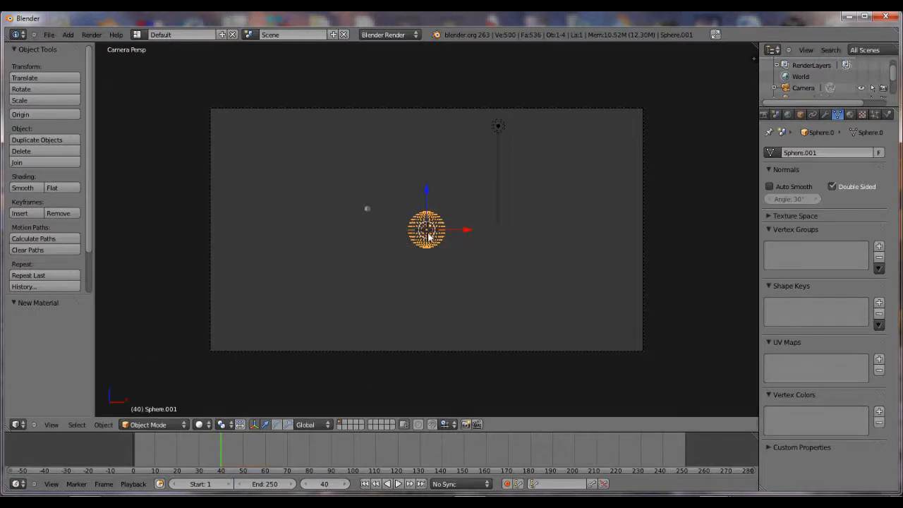
{"action": "key", "text": "g"}
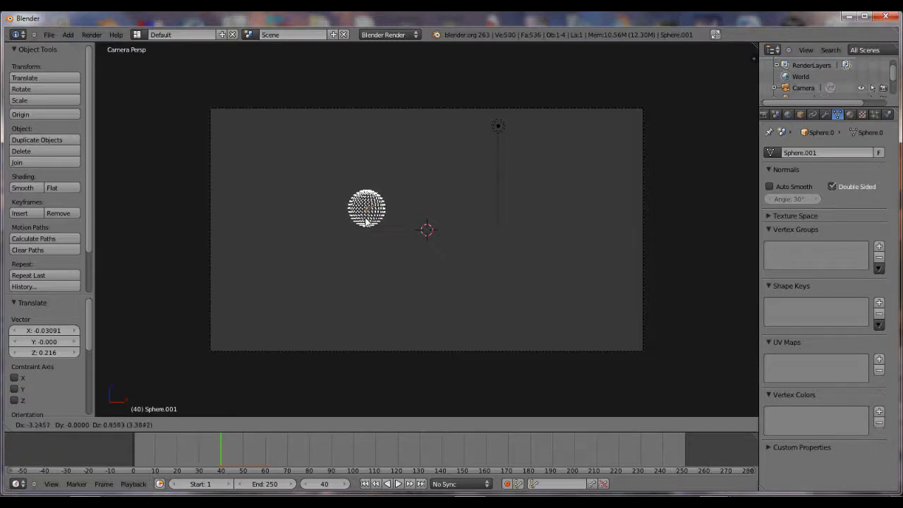
{"action": "left_click", "coordinate": [366, 208]}
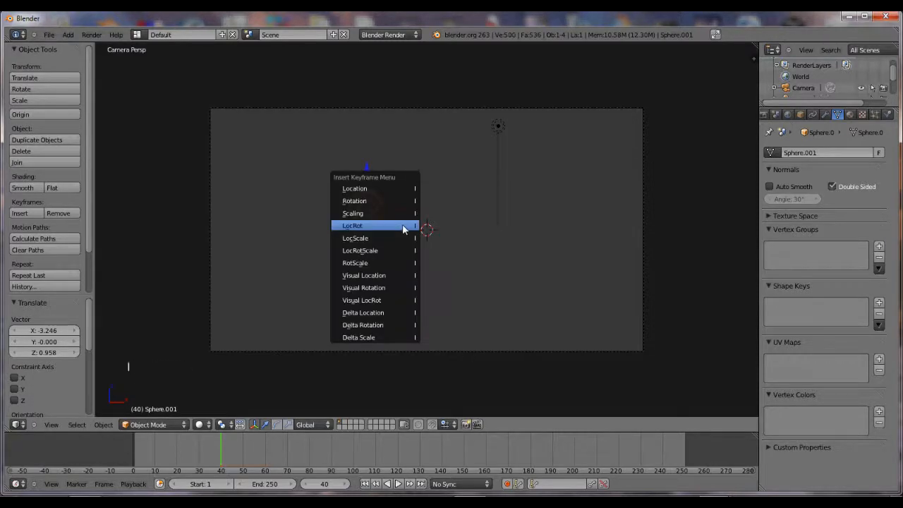
{"action": "left_click", "coordinate": [352, 226]}
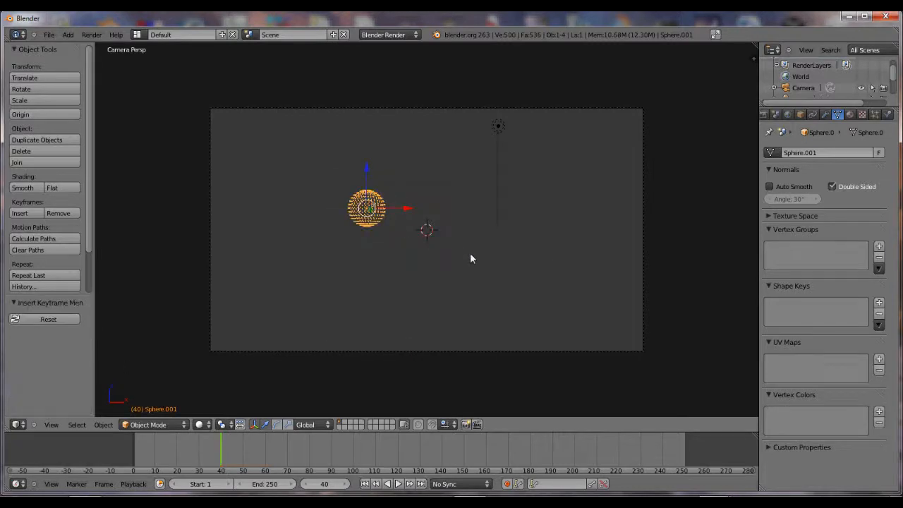
{"action": "key", "text": "Left"}
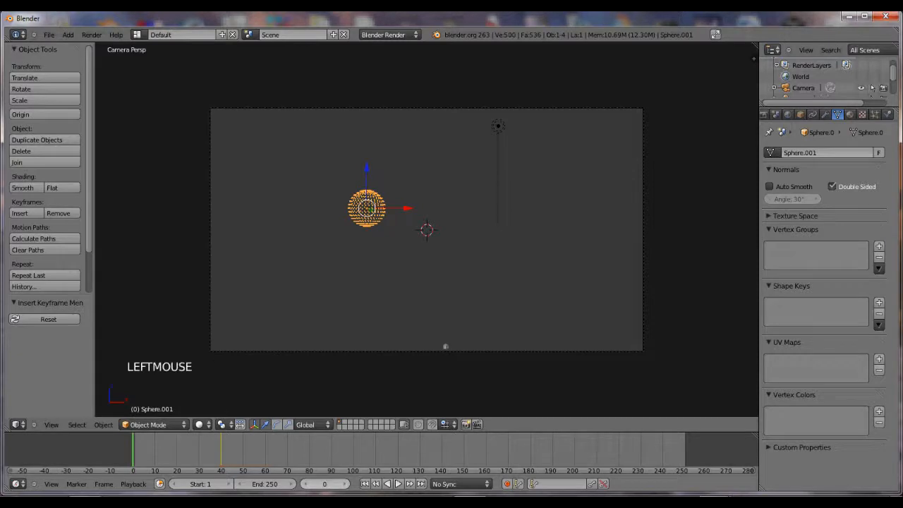
{"action": "key", "text": "Right"}
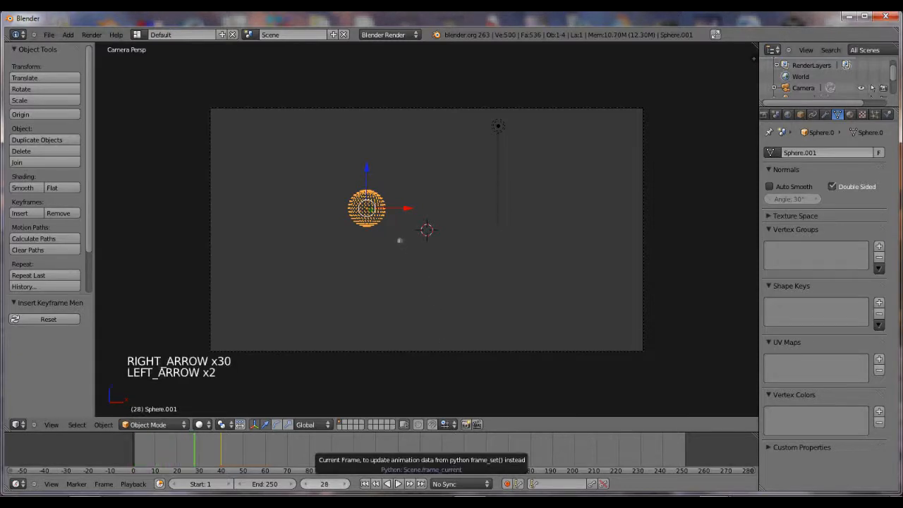
{"action": "key", "text": "Right"}
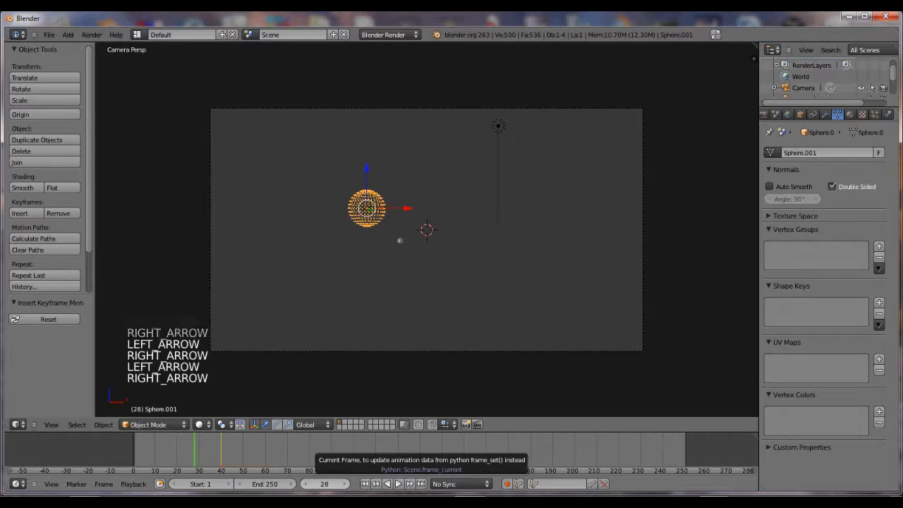
{"action": "key", "text": "RIGHT"}
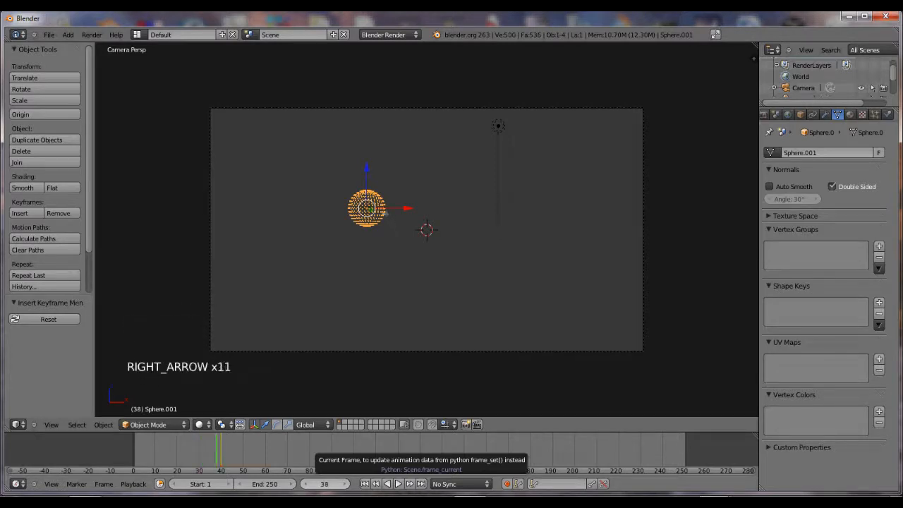
{"action": "key", "text": "Right"}
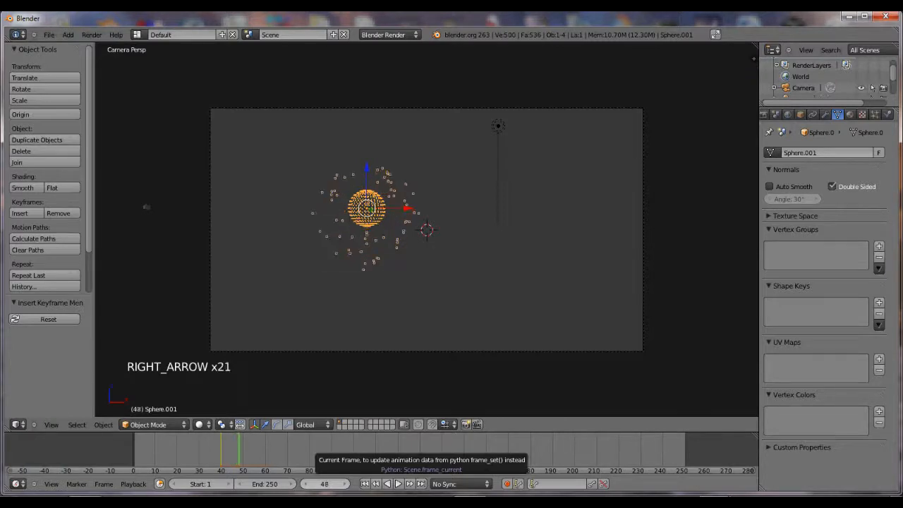
{"action": "key", "text": "right"}
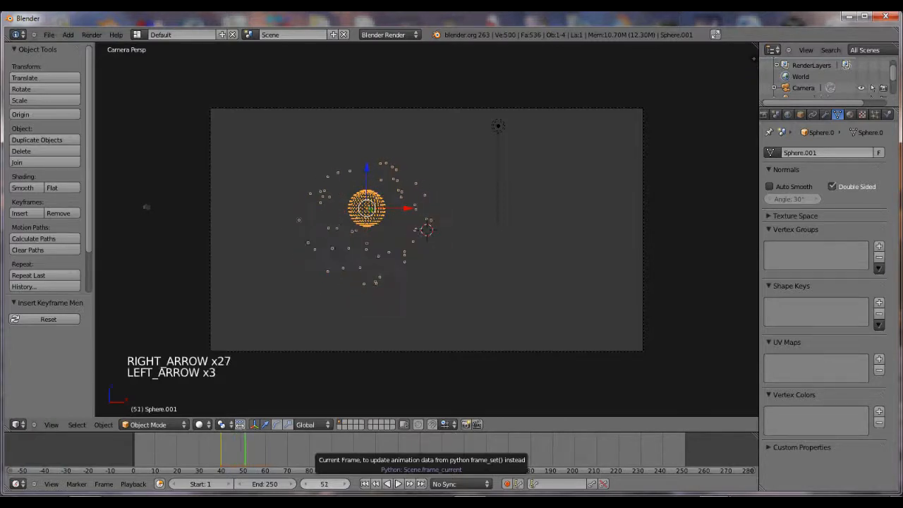
{"action": "key", "text": "Left"}
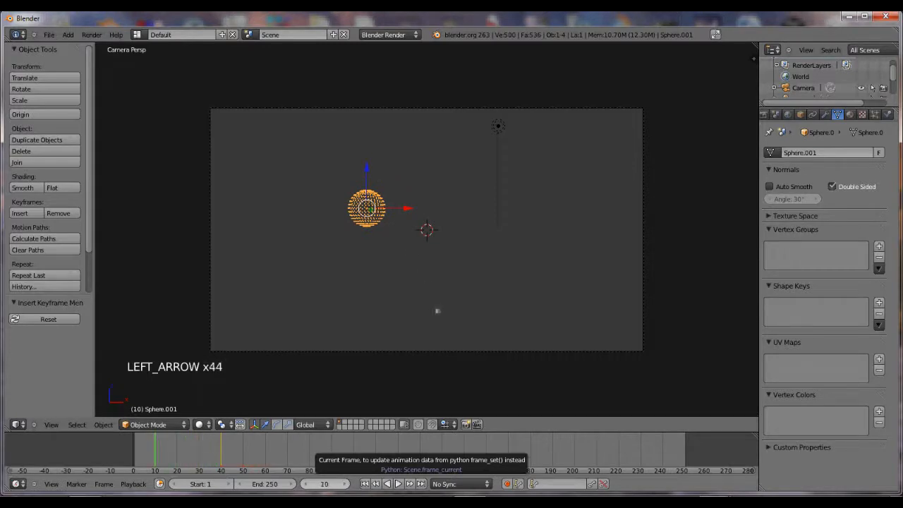
{"action": "key", "text": "F12"}
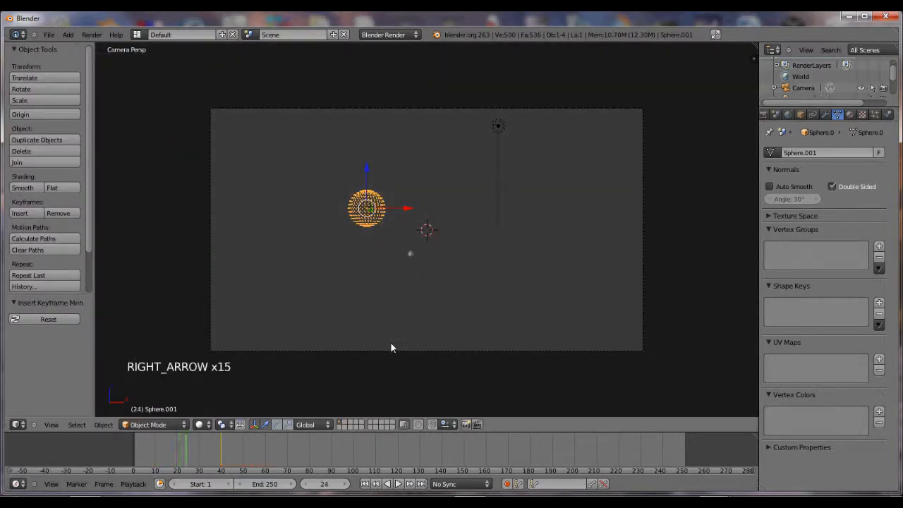
{"action": "key", "text": "Right"}
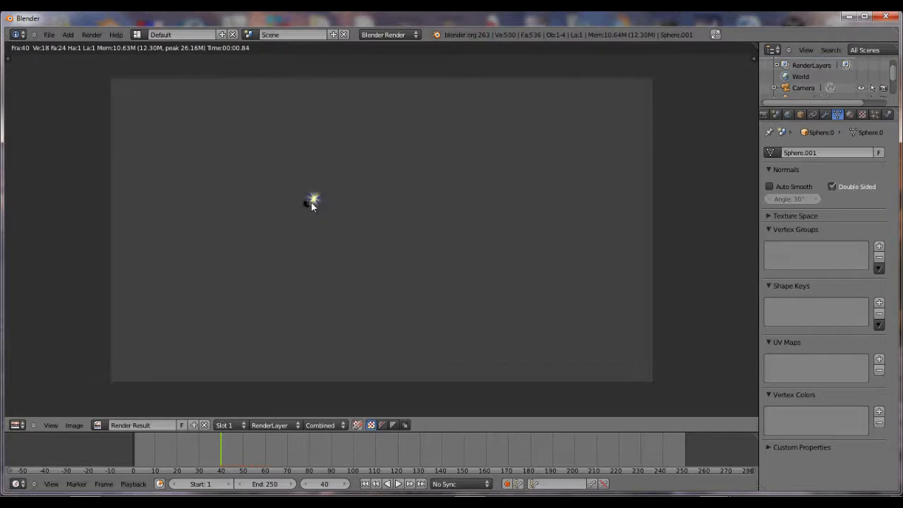
{"action": "mouse_move", "coordinate": [274, 207]}
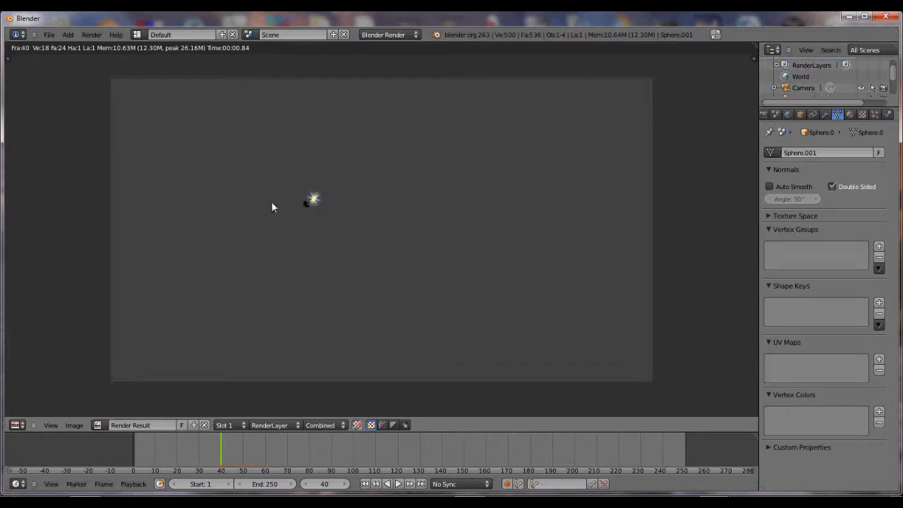
{"action": "mouse_move", "coordinate": [312, 205]}
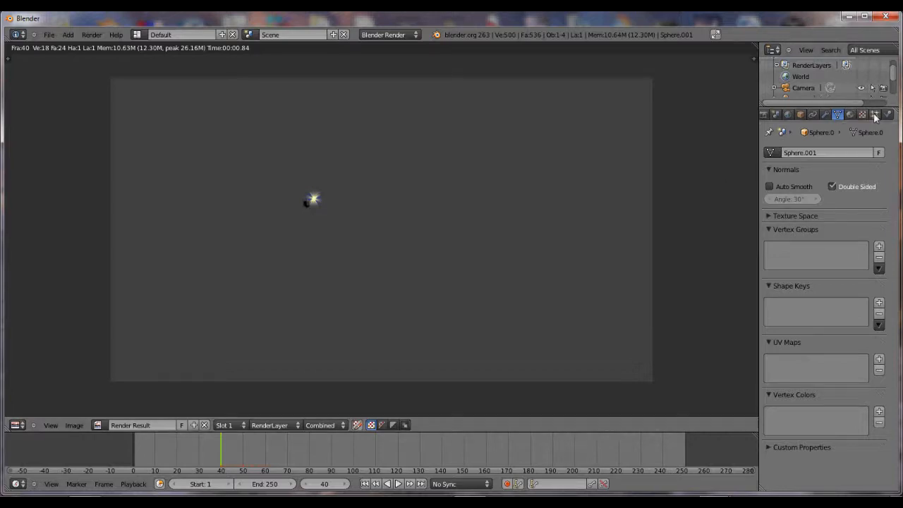
Bring up Sphere.001's particle system settings and adjust an emission option.
{"action": "left_click", "coordinate": [875, 114]}
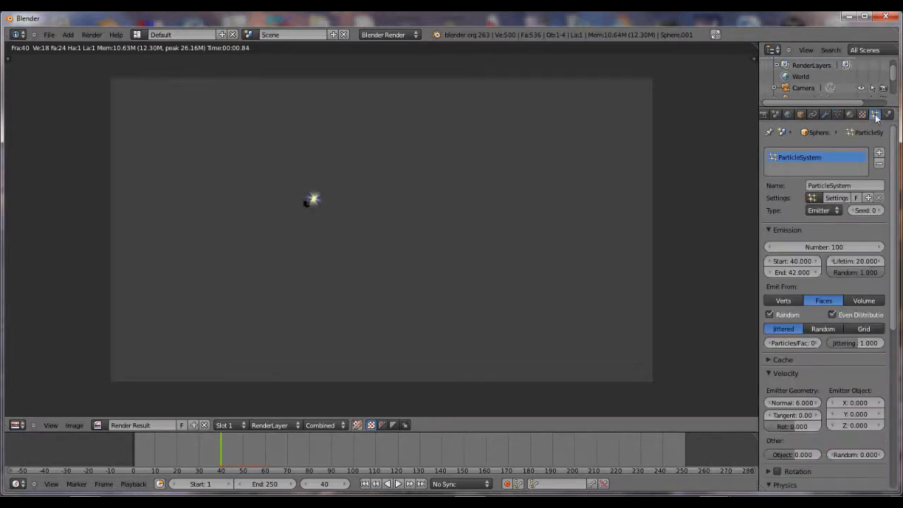
{"action": "left_click", "coordinate": [793, 261]}
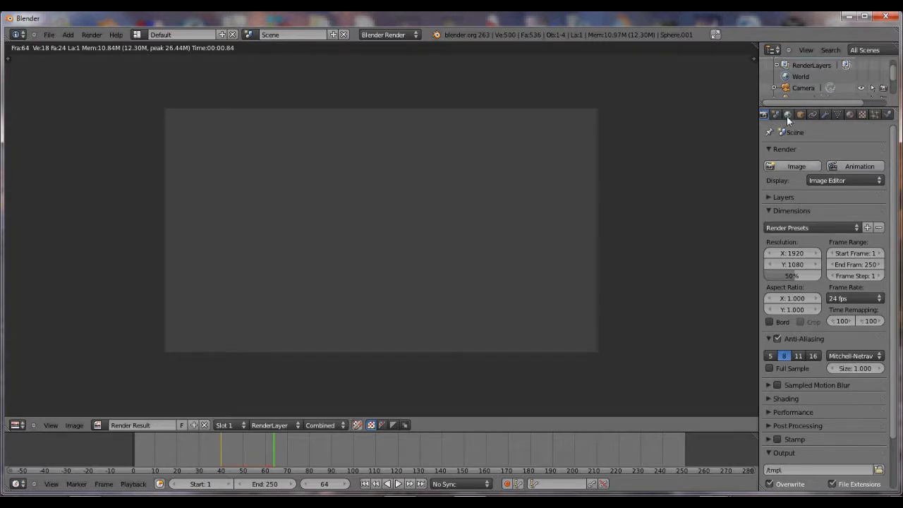
Open the World background settings in the Properties editor.
{"action": "left_click", "coordinate": [788, 113]}
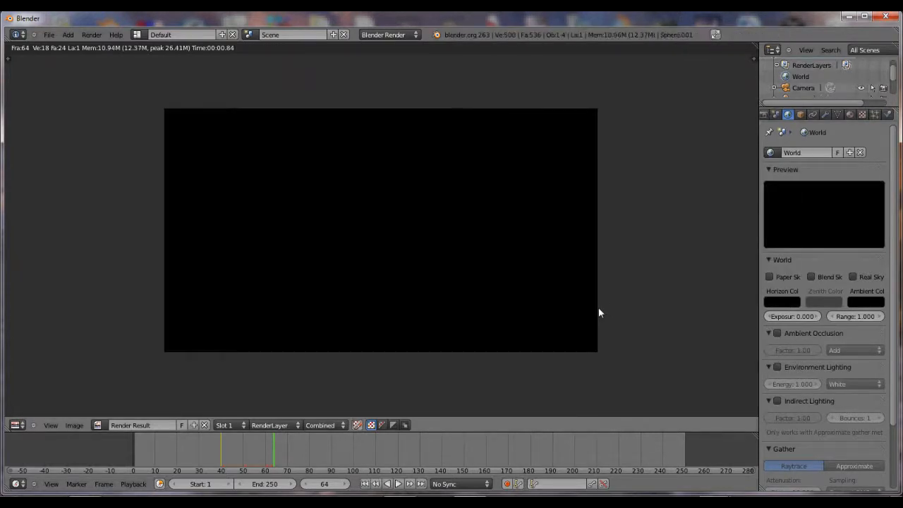
{"action": "mouse_move", "coordinate": [239, 116]}
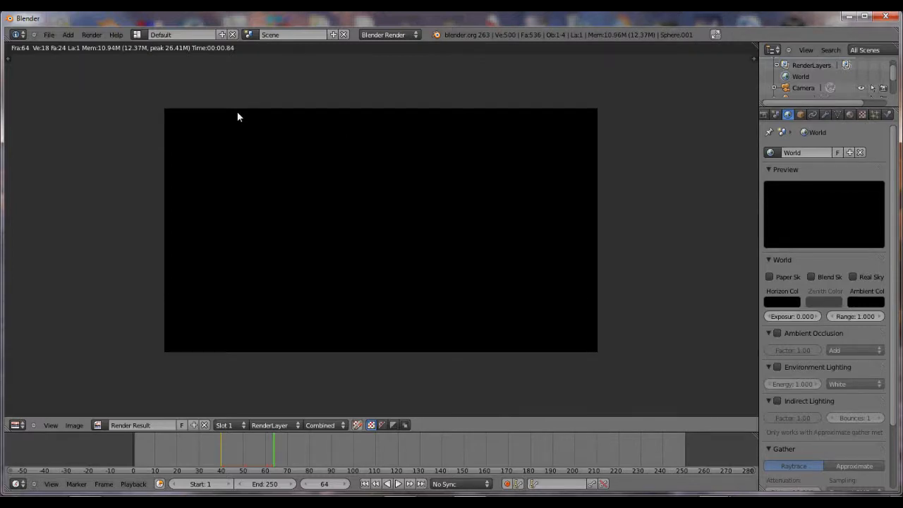